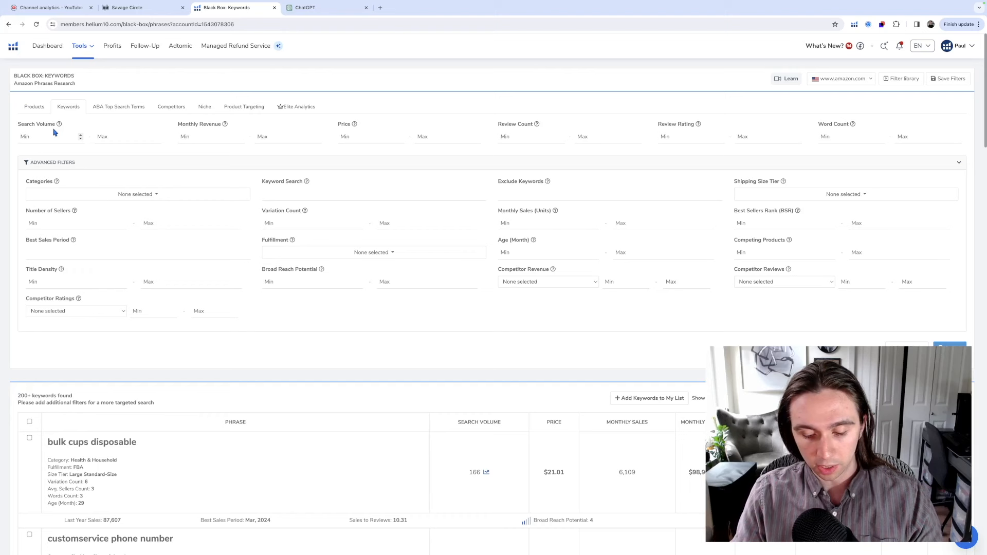
Set Black Box search volume 10,000–18,000, revenue from 20,000, and price 12–35.
text(10000)
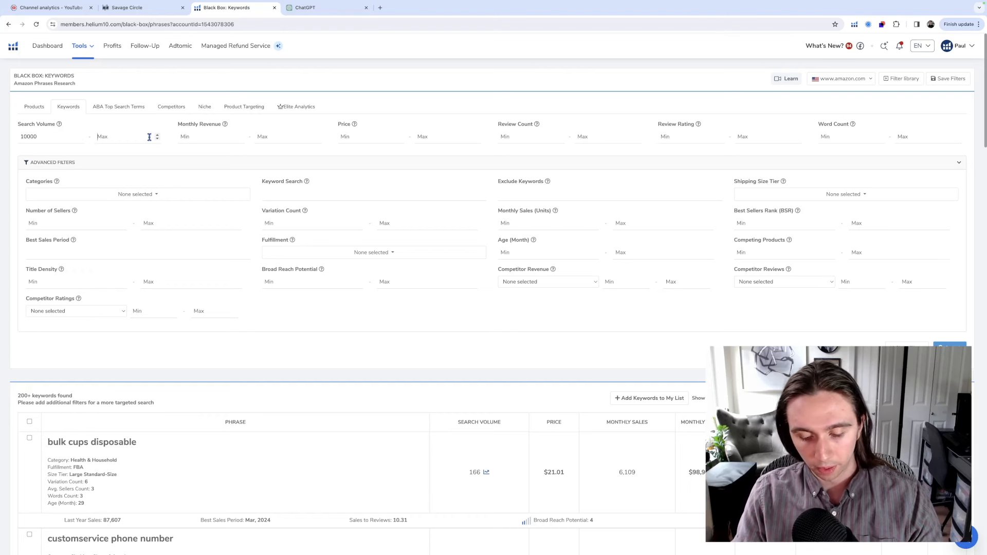
text(18000)
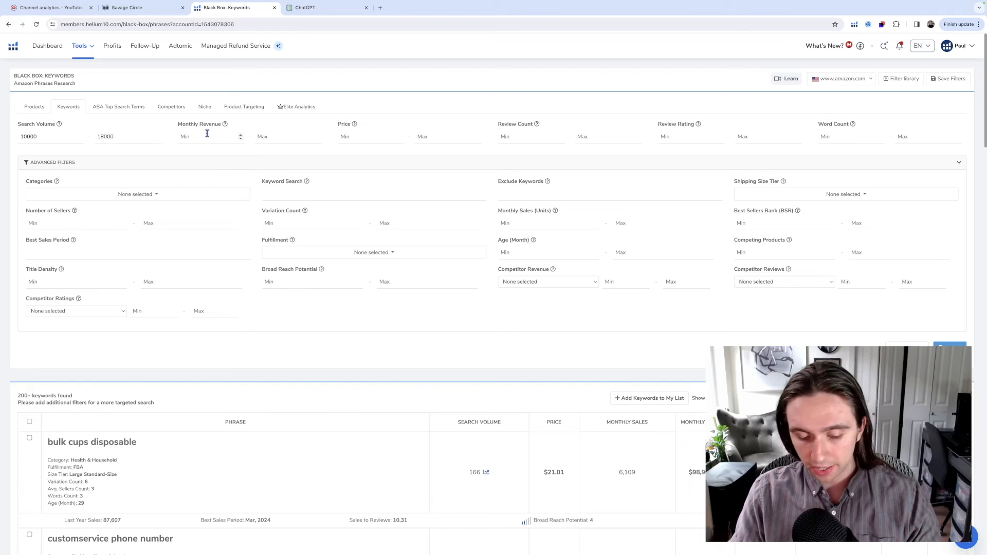
text(20000)
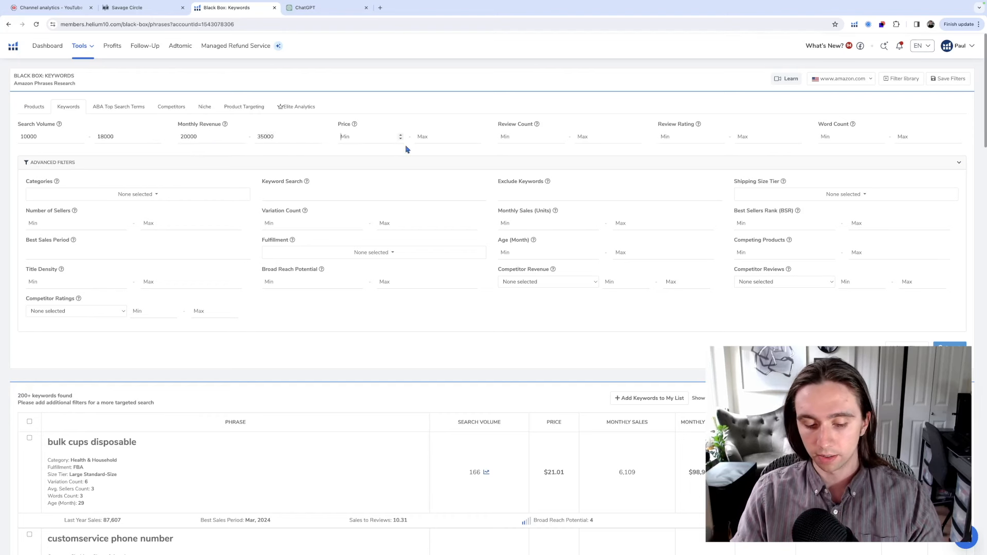
text(12)
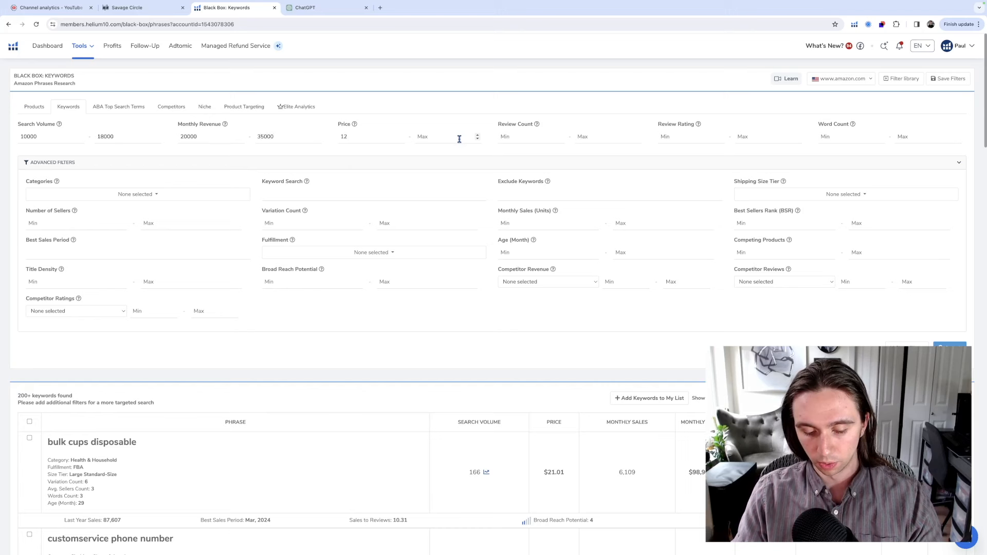
text(36)
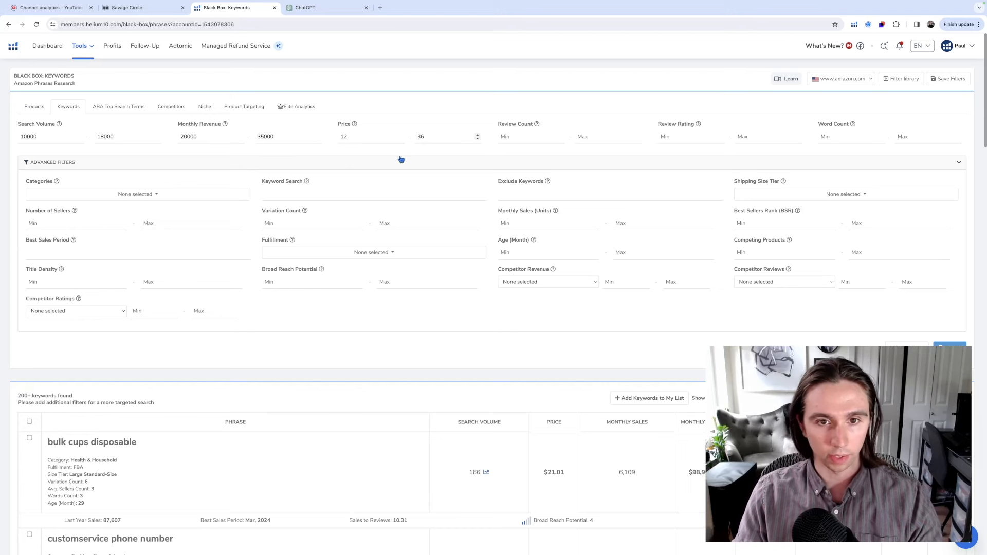
Include all product categories except two unwanted ones.
click(138, 193)
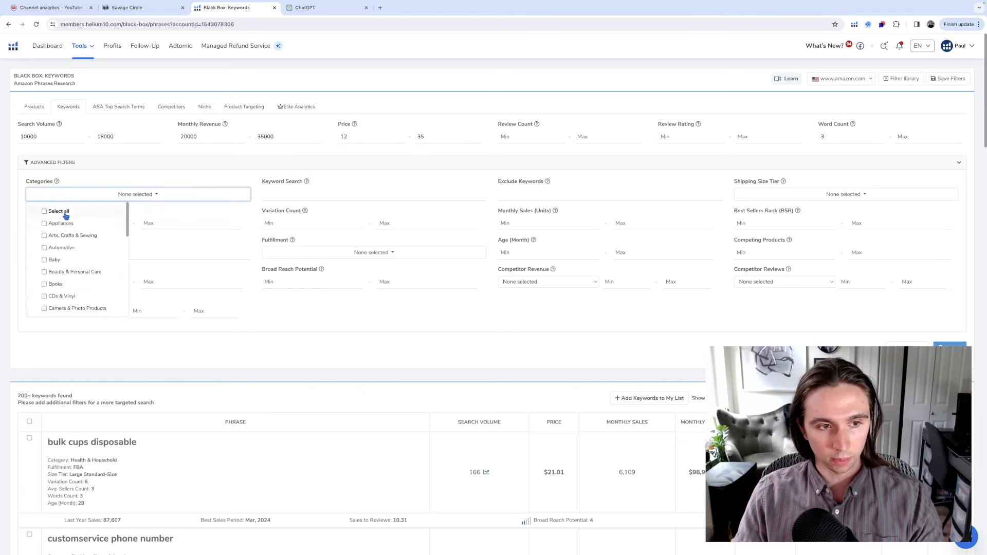
click(58, 211)
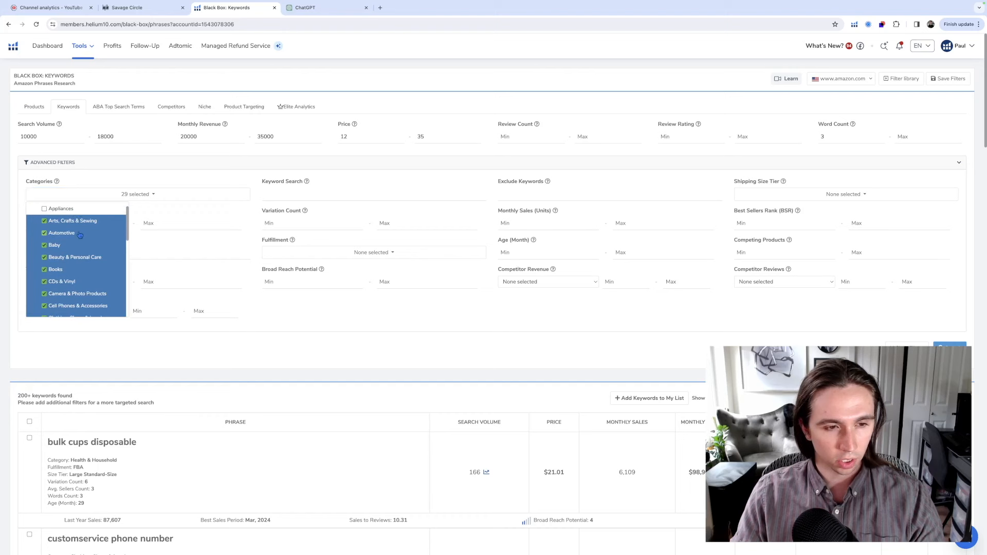
click(44, 233)
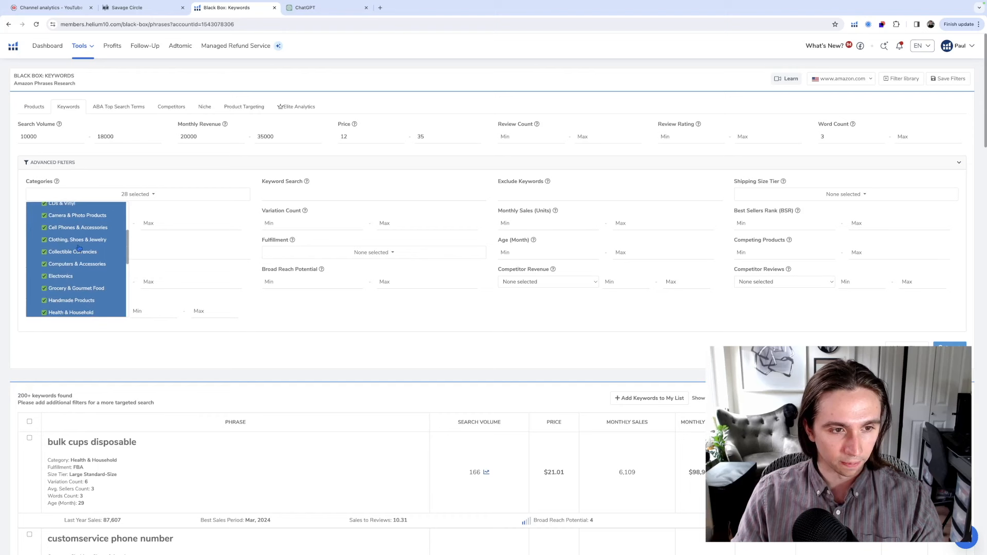
click(45, 221)
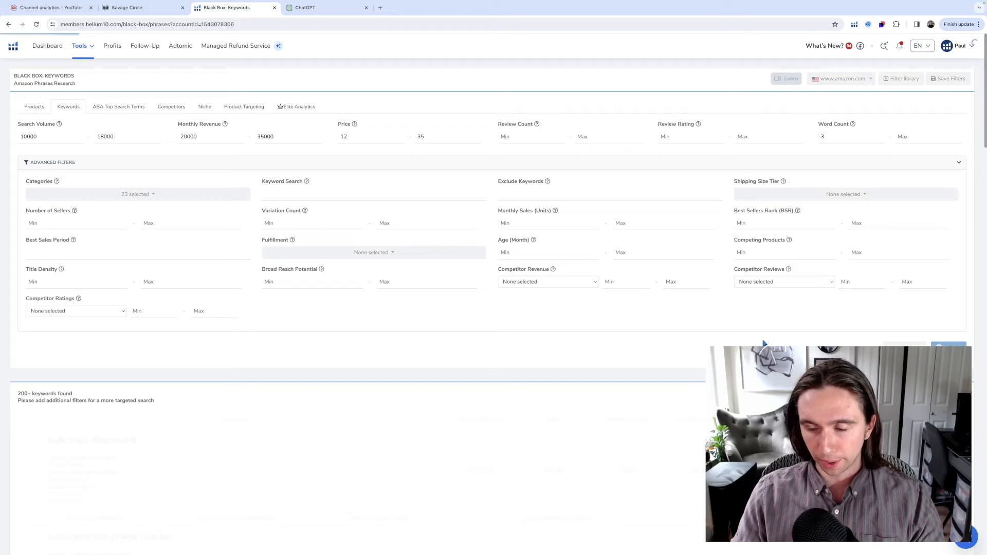
Scroll down to the filtered keyword results table for the CSV download.
scroll(down, 3)
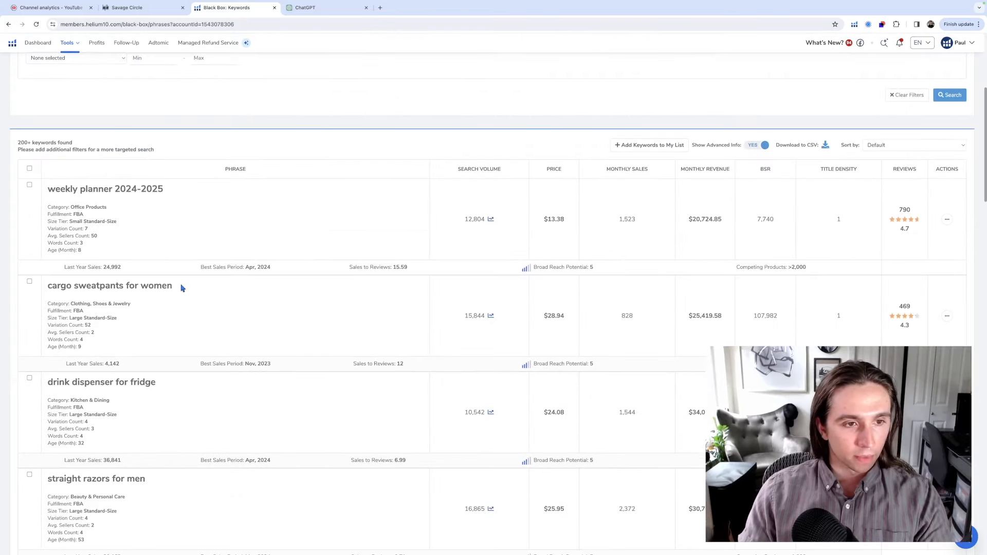
scroll(down, 3)
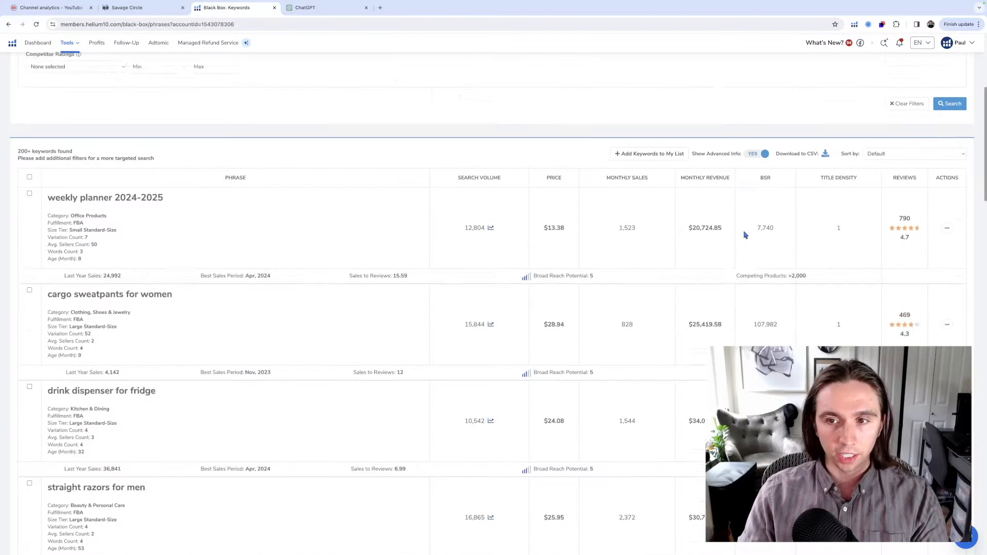
scroll(down, 3)
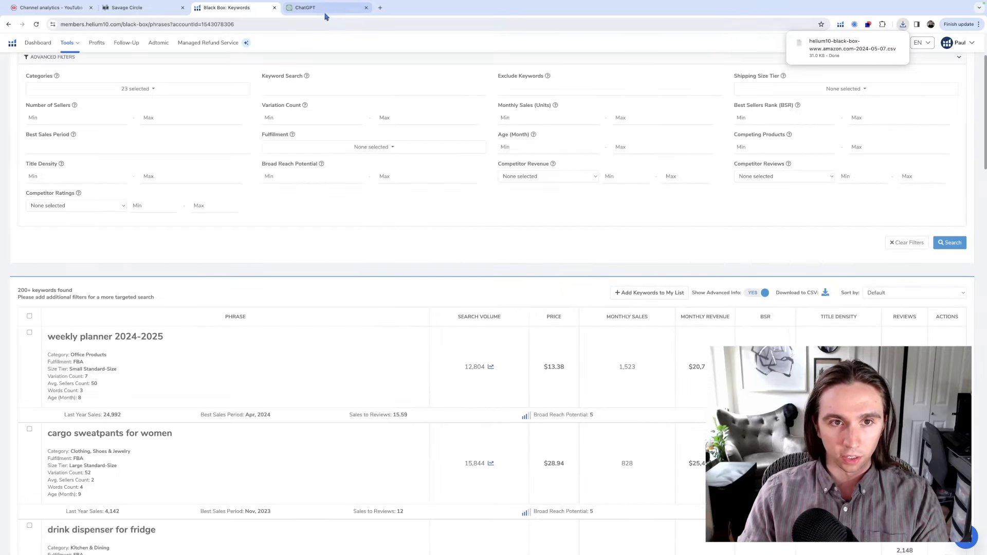
In ChatGPT, prompt for the 10 best products for enthusiast customers who pay more.
click(326, 8)
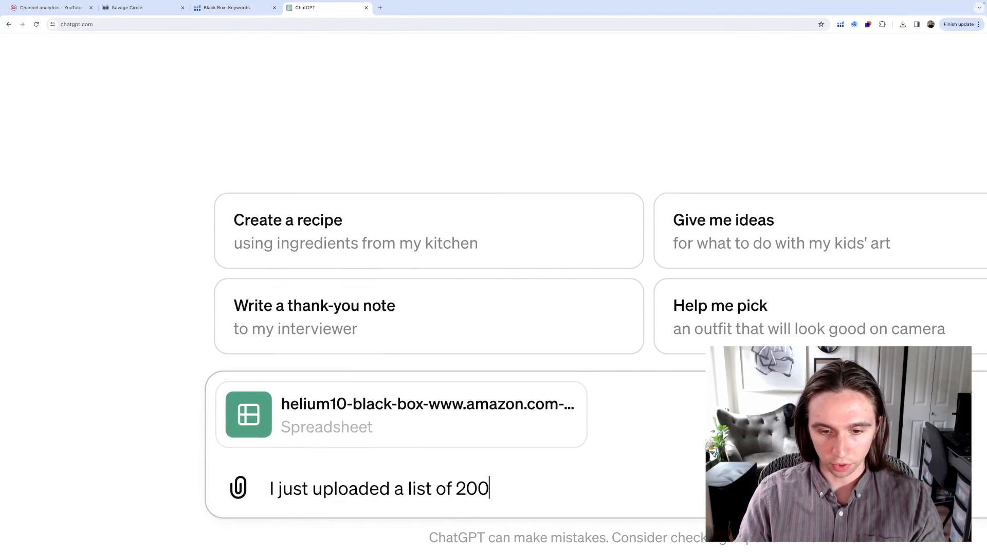
text(amazon fba p)
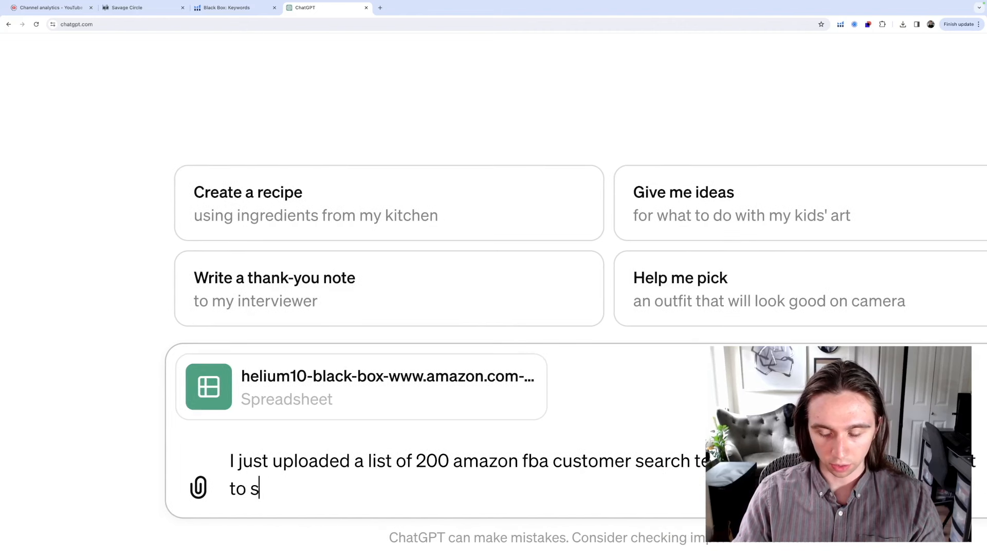
text(ell on amazon. My criteria is as)
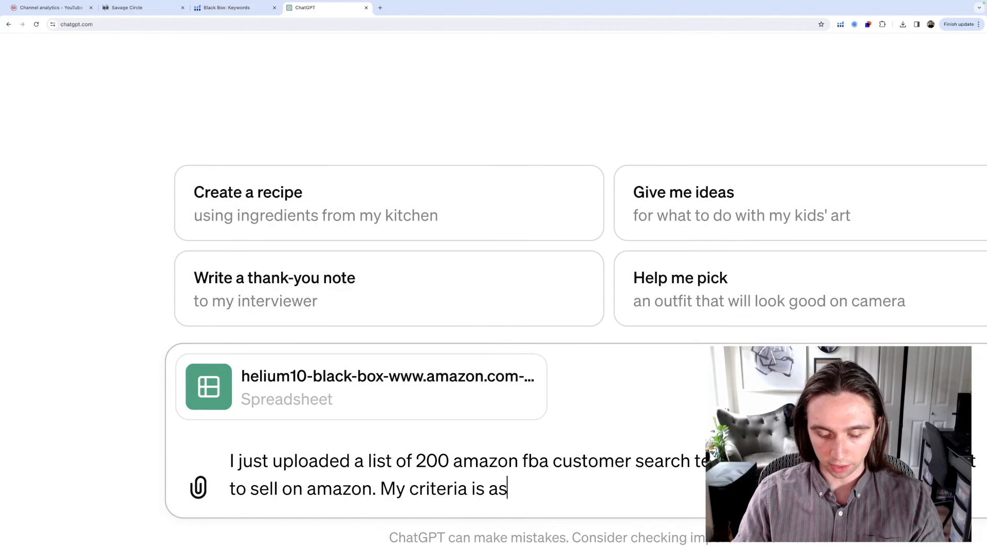
text(follows: enthusiast)
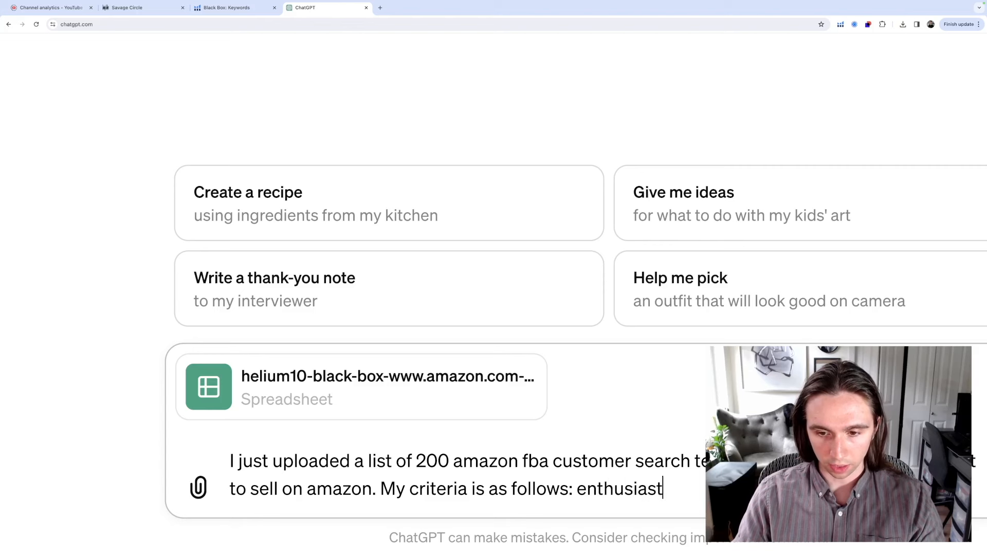
text(custo)
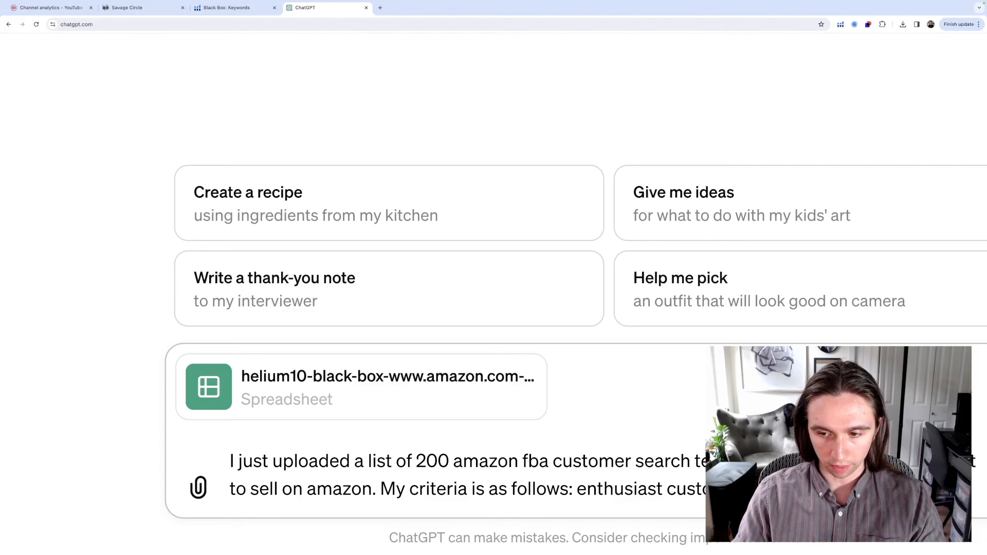
text(purchases, problem to solve, customer that wi)
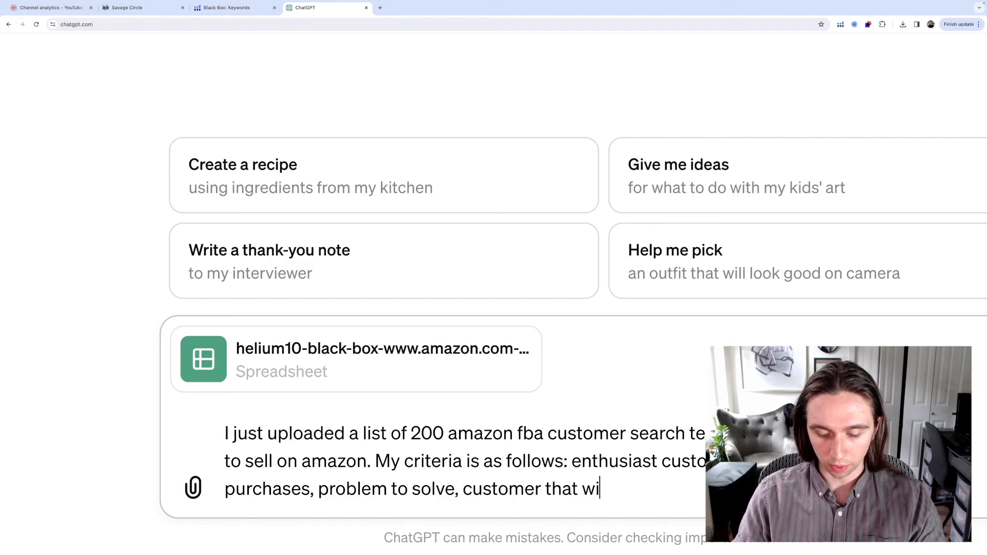
text(ll pay for a be)
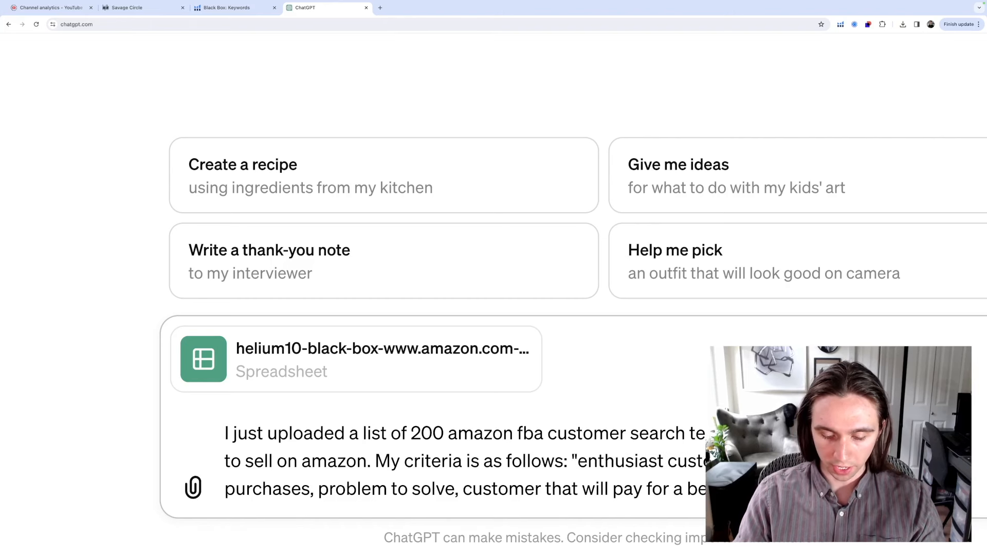
text(the)
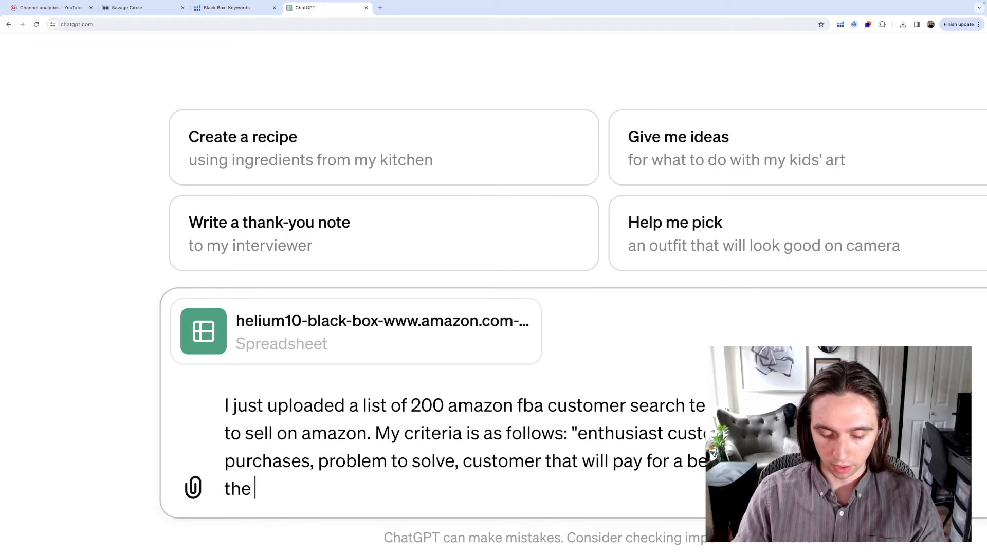
text(10 best produc)
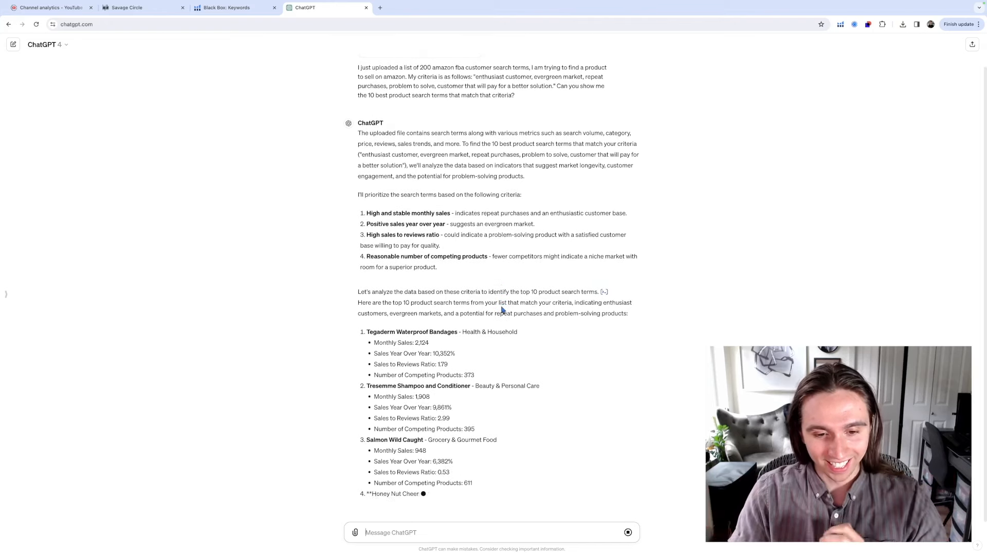
Review ChatGPT's top-10 list, from Tegaderm Waterproof Bandages to Toms Deodorant for Women.
scroll(down, 3)
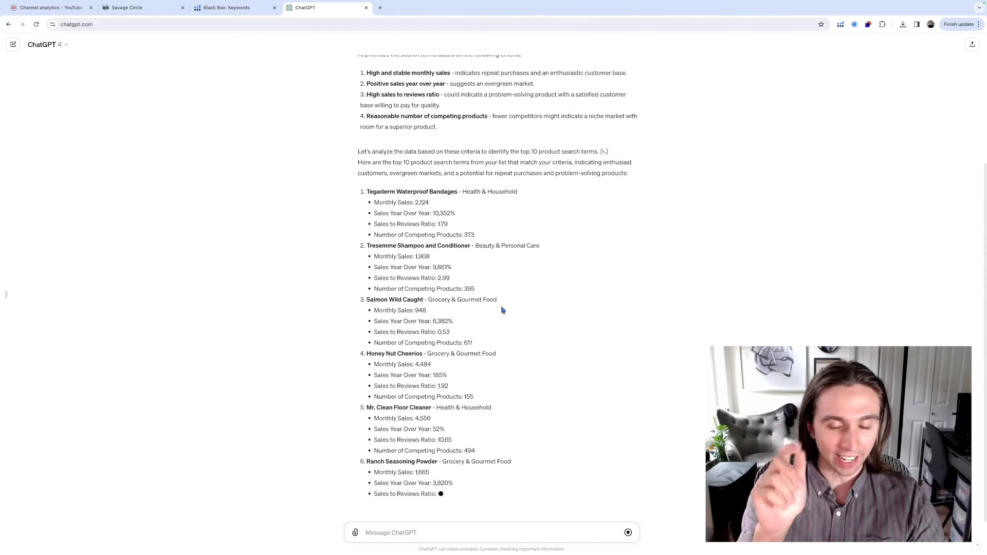
scroll(down, 3)
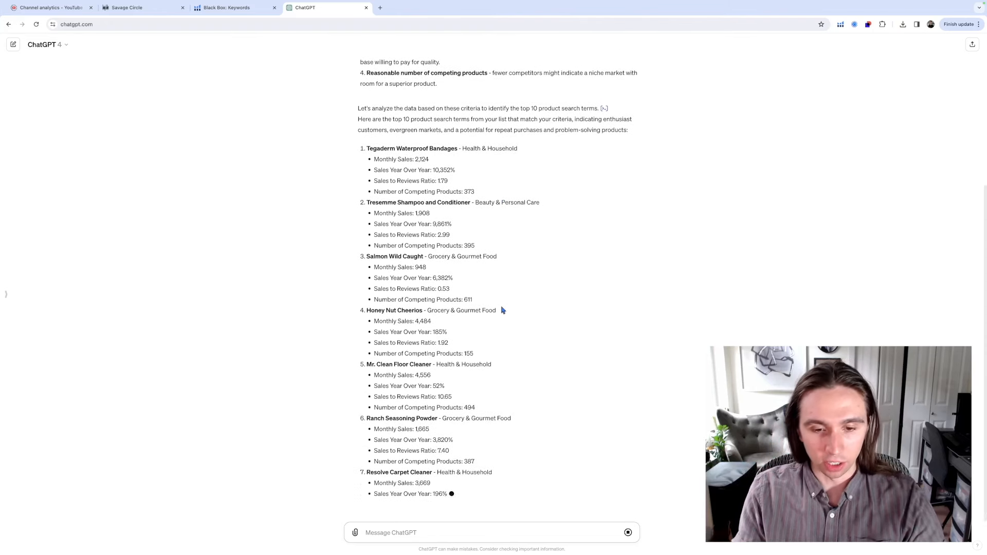
scroll(down, 3)
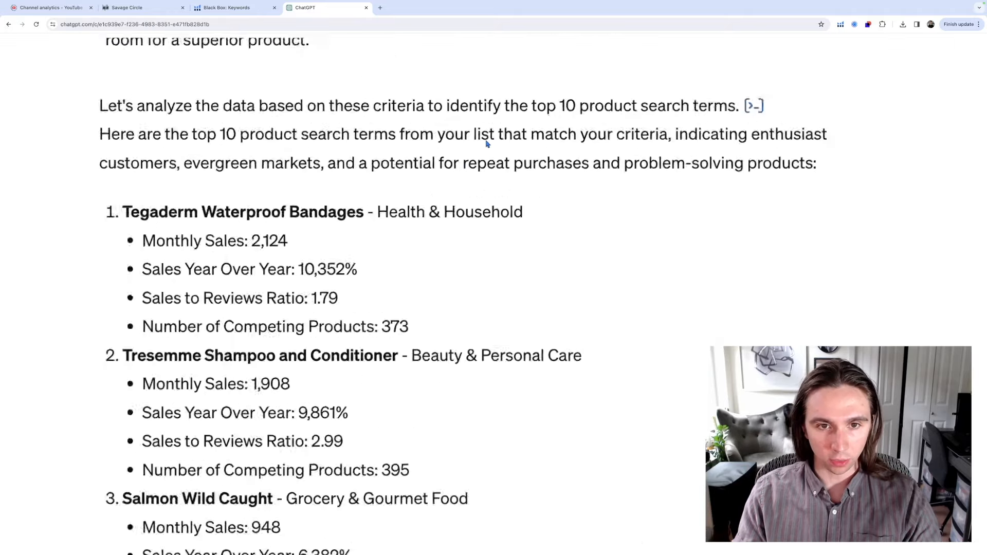
scroll(down, 3)
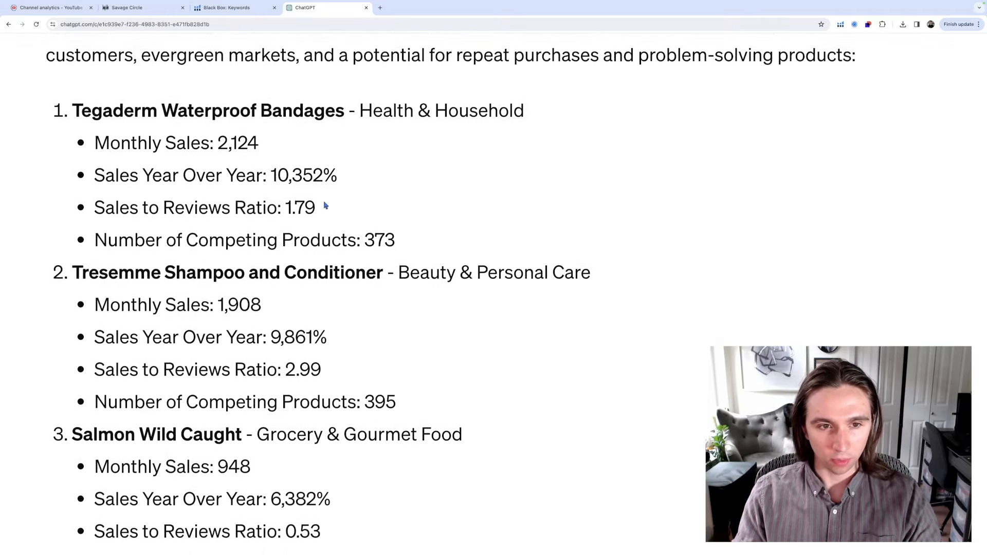
scroll(down, 3)
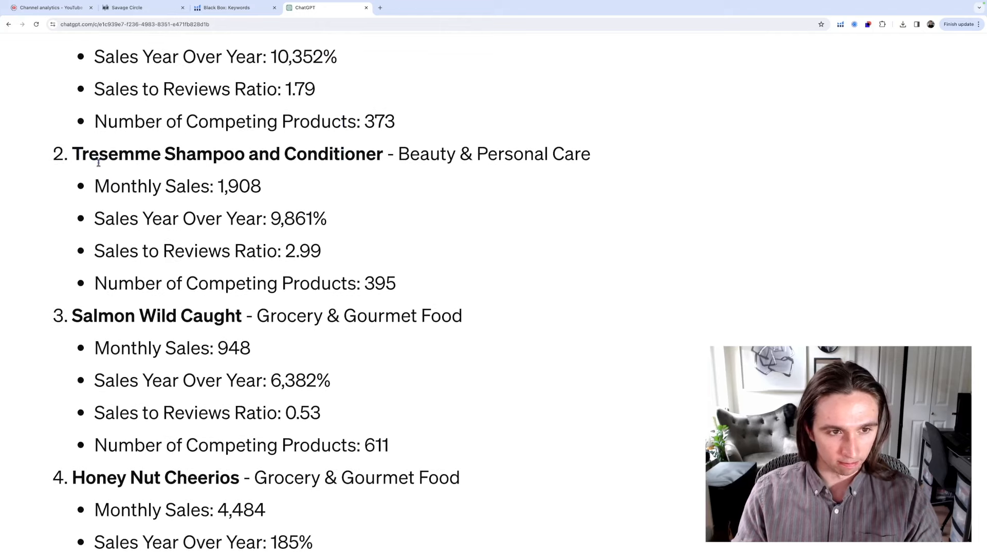
scroll(down, 3)
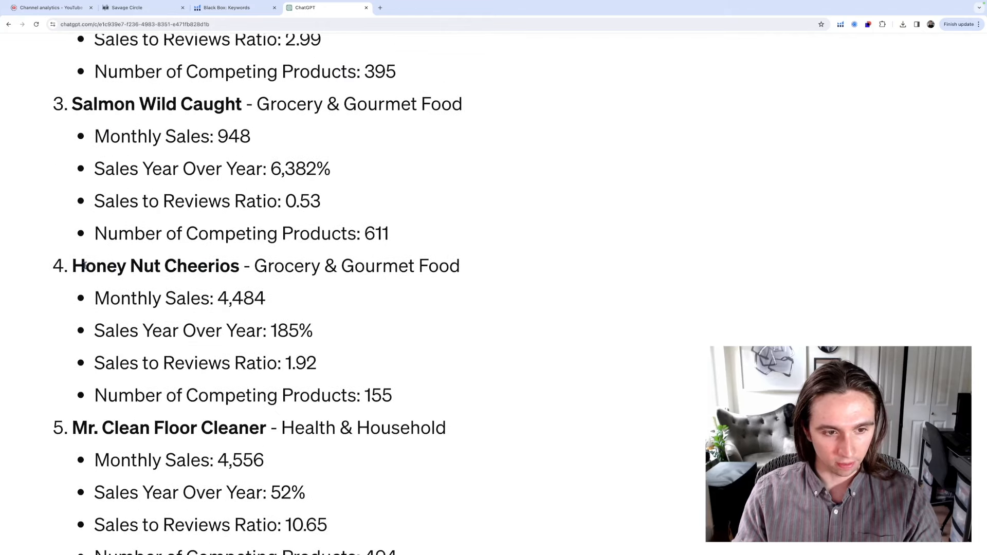
scroll(down, 3)
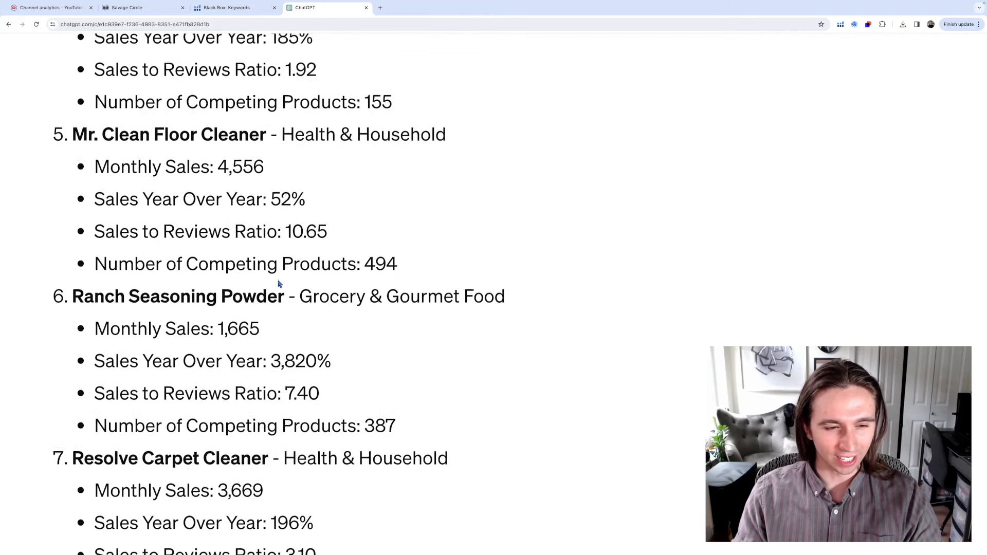
scroll(down, 3)
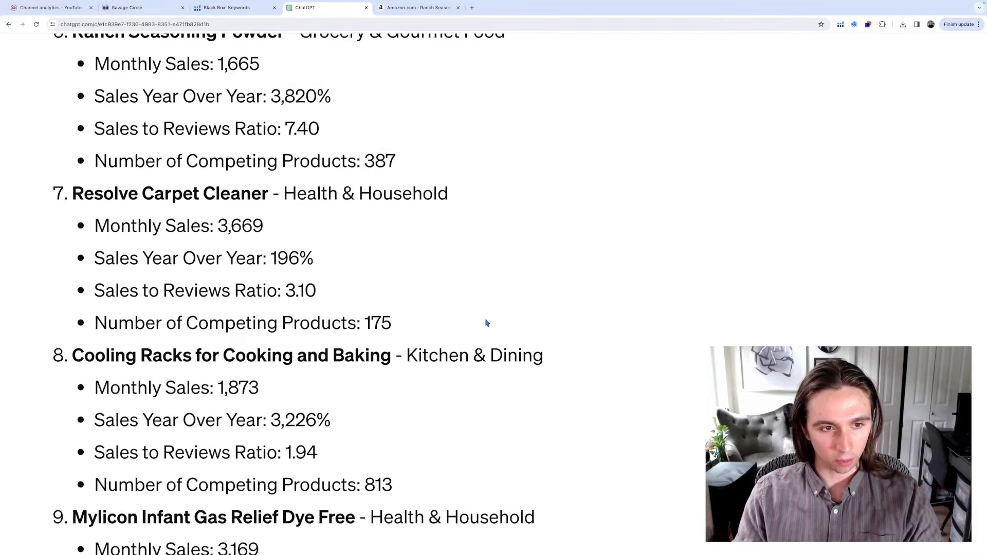
scroll(down, 3)
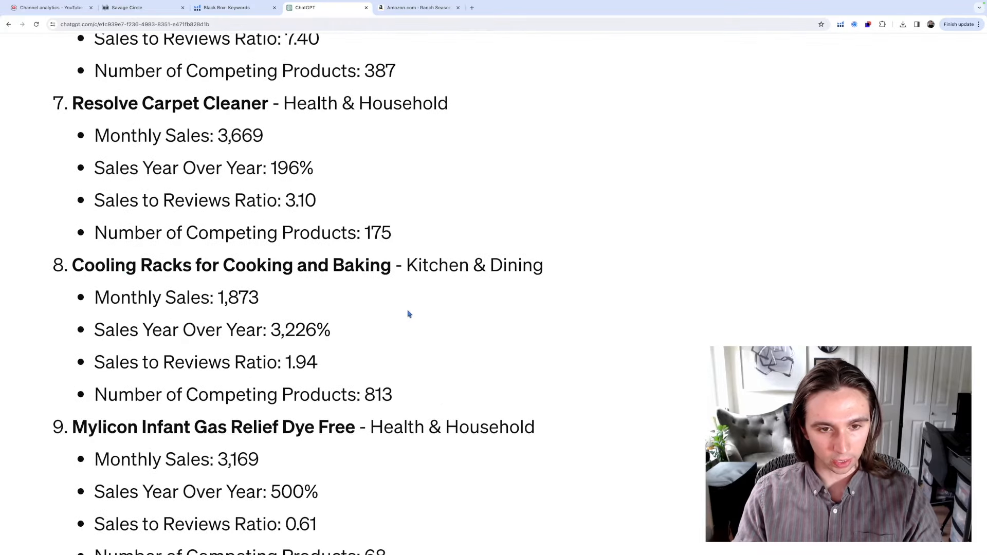
scroll(down, 3)
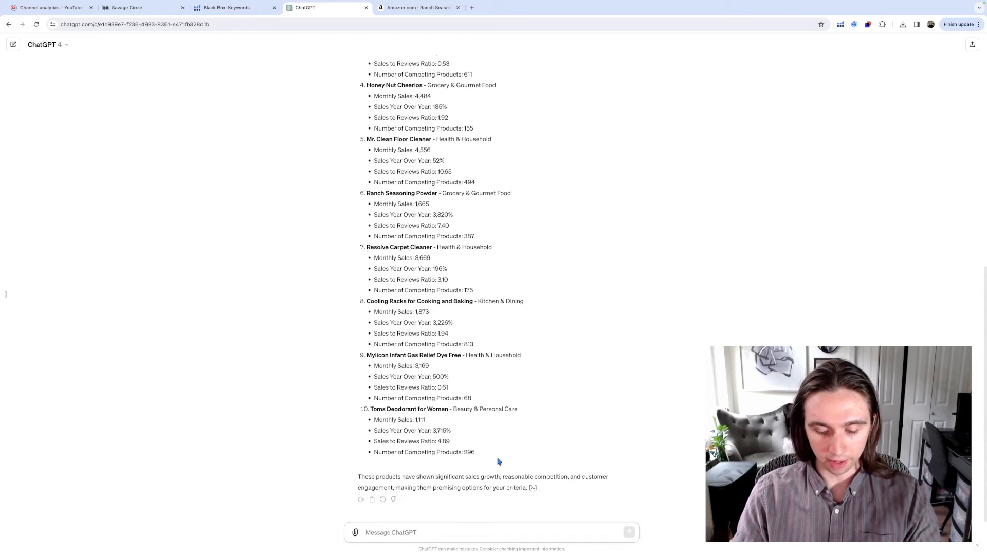
Ask ChatGPT to try again for a fresh product list, then return to Black Box.
text(Can you try again, this o)
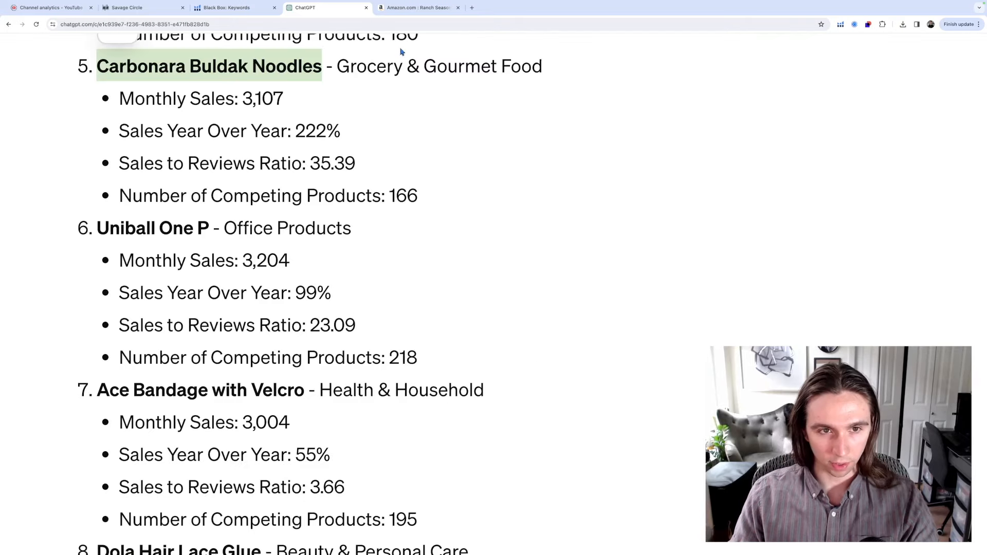
click(233, 7)
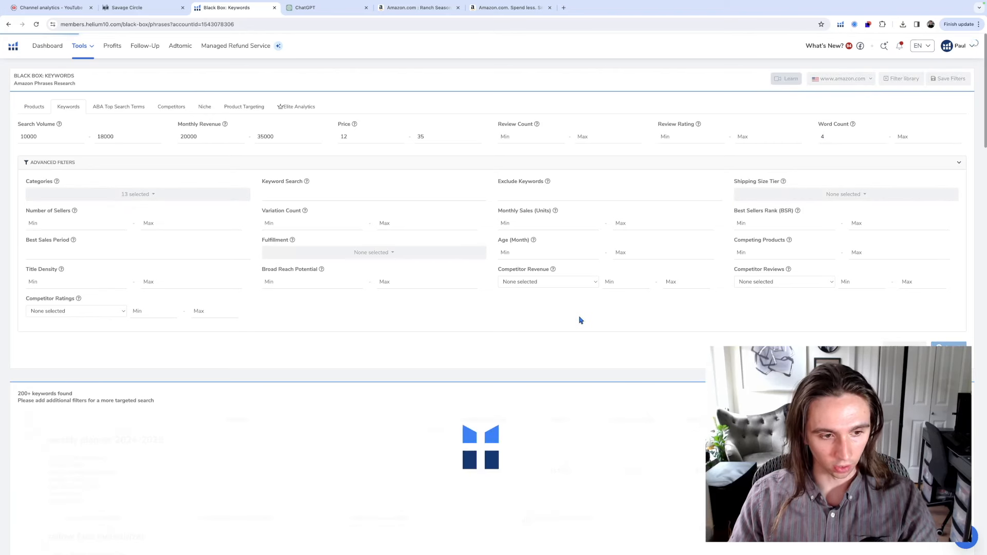
Scroll the 200+ Black Box keyword results, then switch back to ChatGPT.
scroll(down, 3)
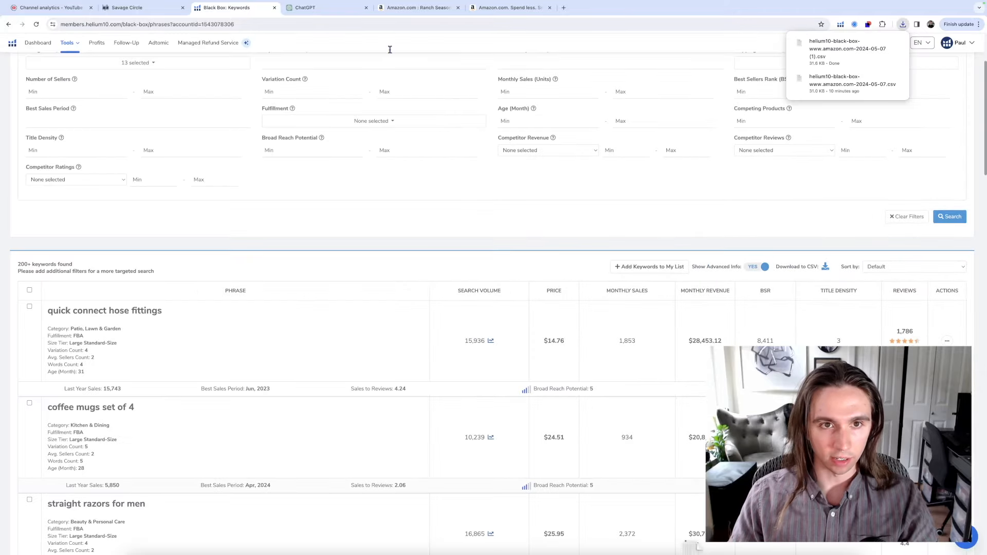
click(323, 8)
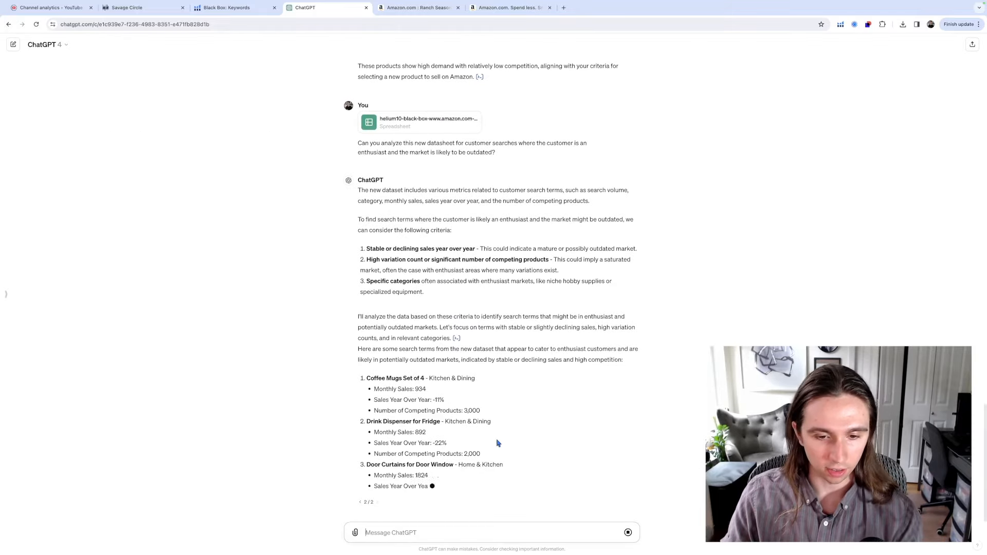
Read ChatGPT's enthusiast-market search terms drawn from the new spreadsheet.
scroll(down, 3)
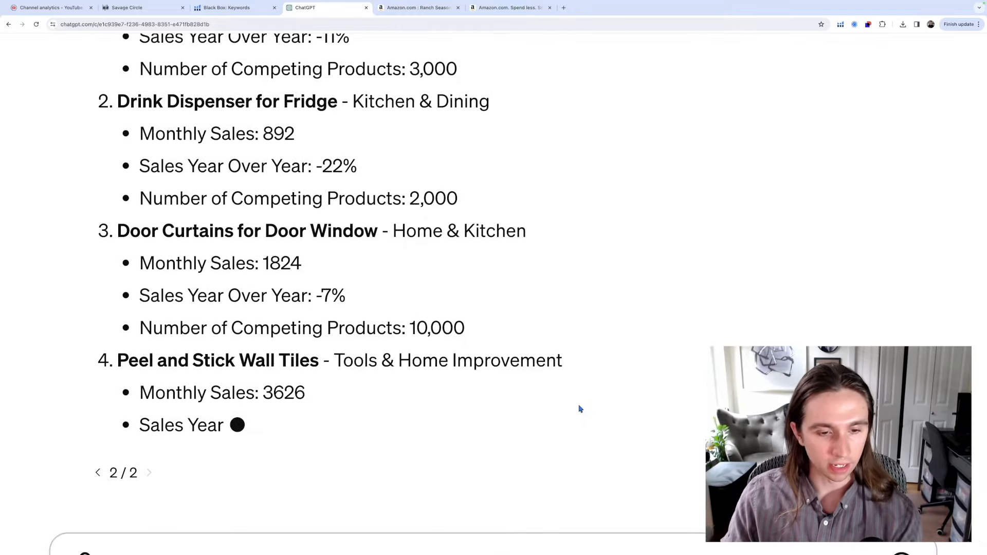
scroll(down, 3)
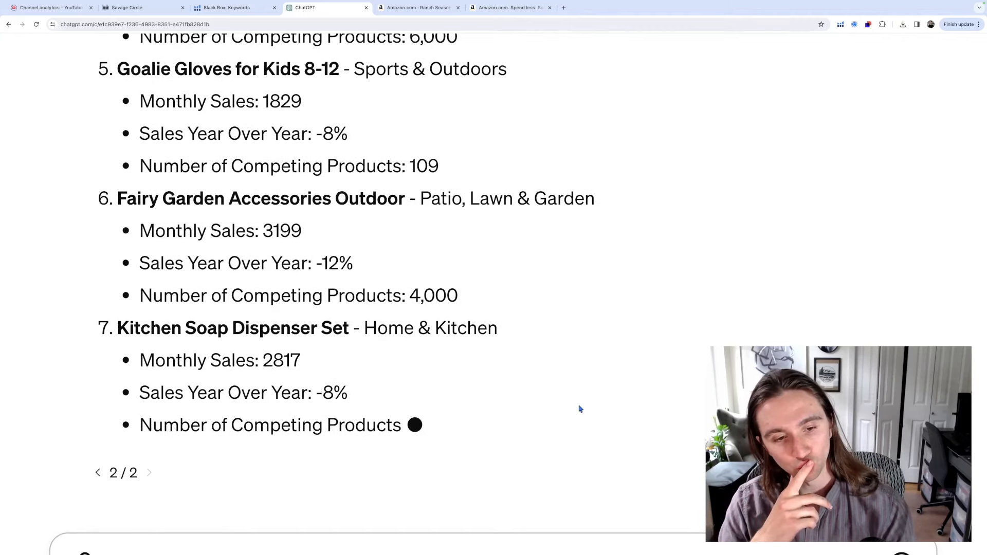
scroll(down, 3)
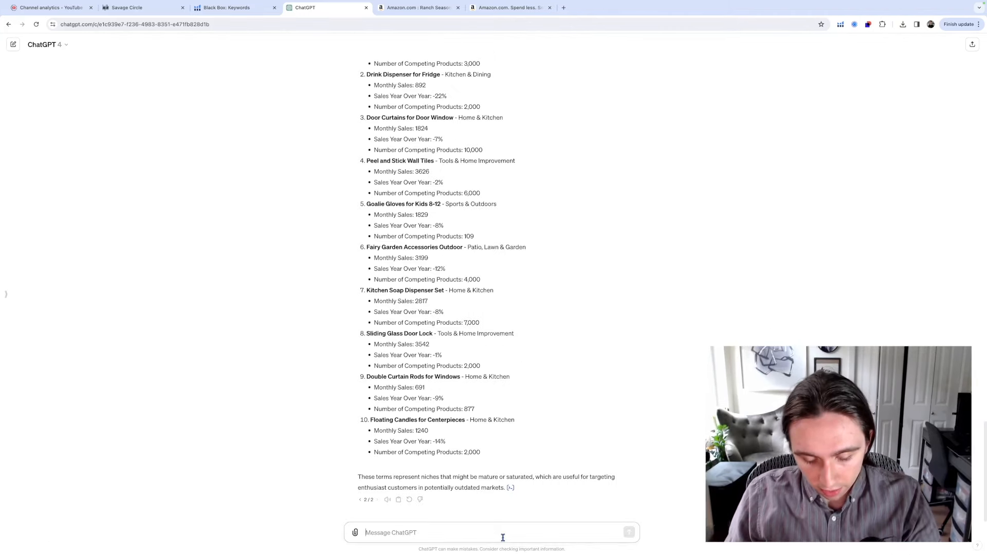
Ask for 10 products from the sheet sourceable from the US for under $5,000.
text(can you show me 10 products from the spead)
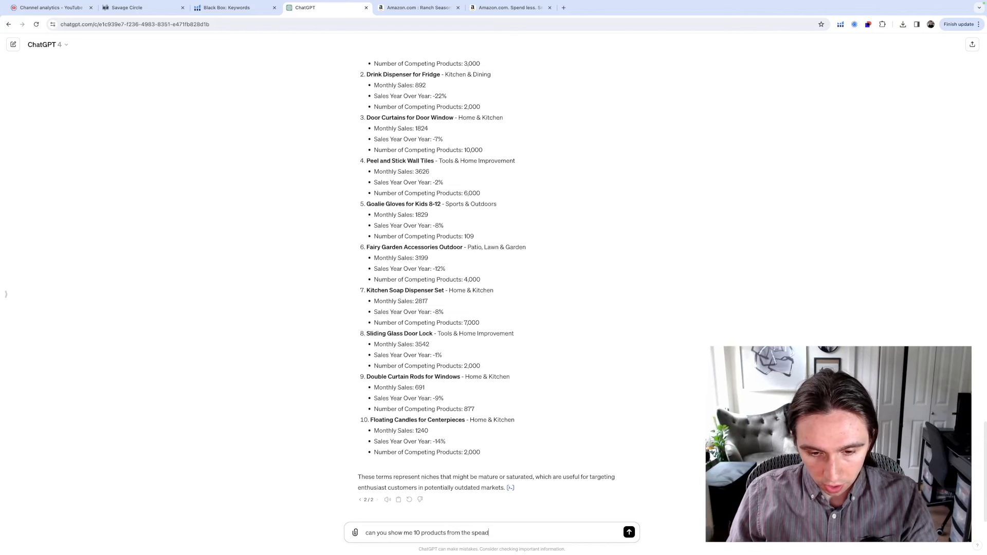
text(sheet that I can sorud)
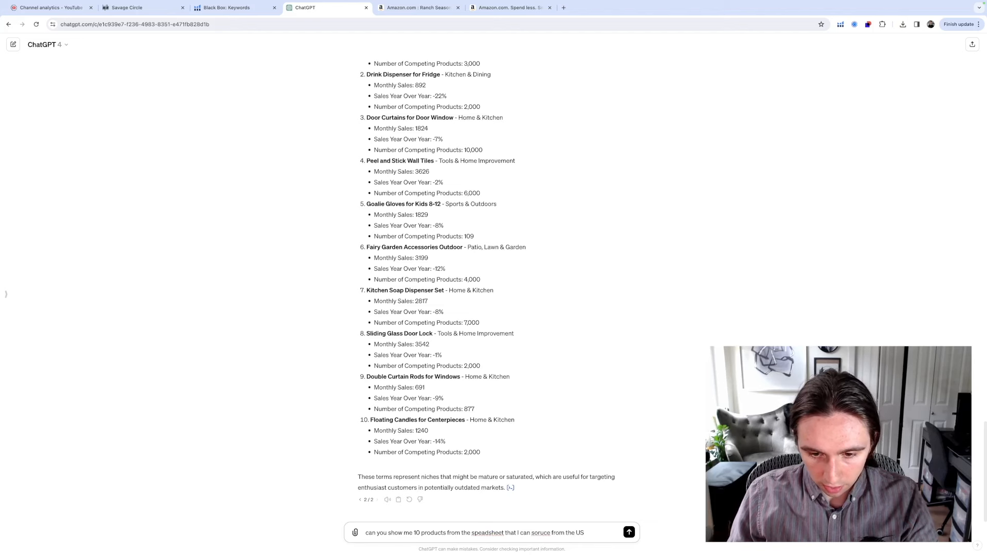
text(for less than)
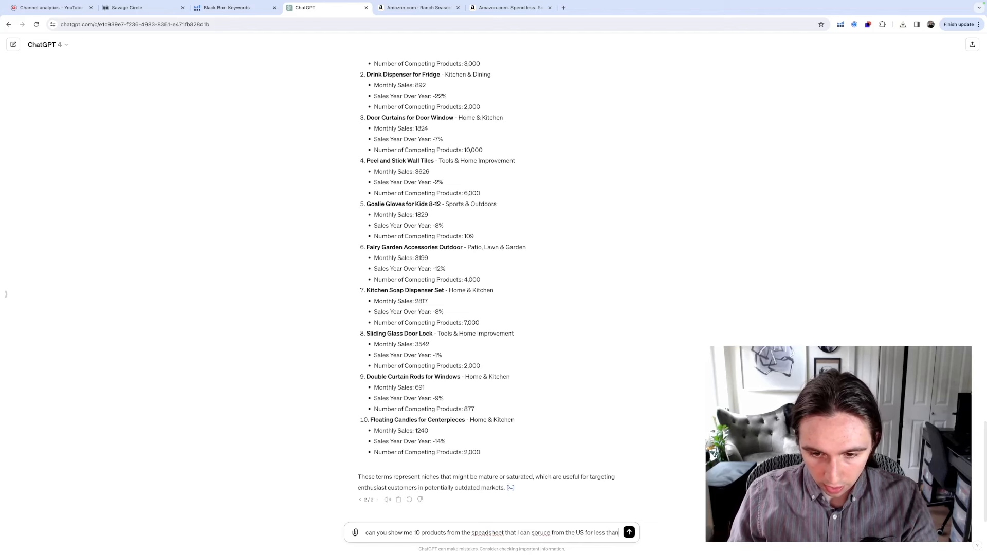
click(628, 532)
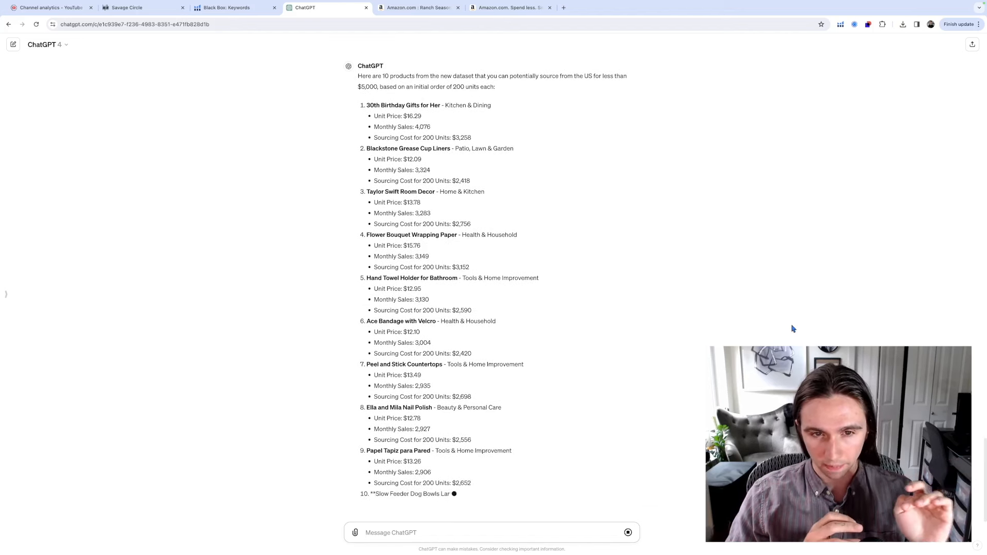
scroll(down, 3)
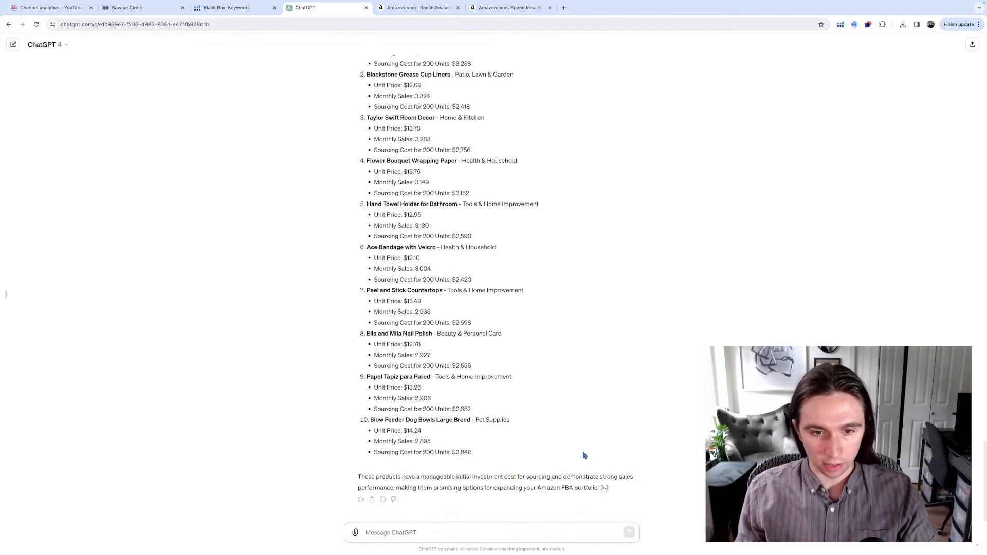
Request 10 product ideas where better marketing and package design win, and review them.
text(can you show me 10 ideas where the customer would be susceptible to b)
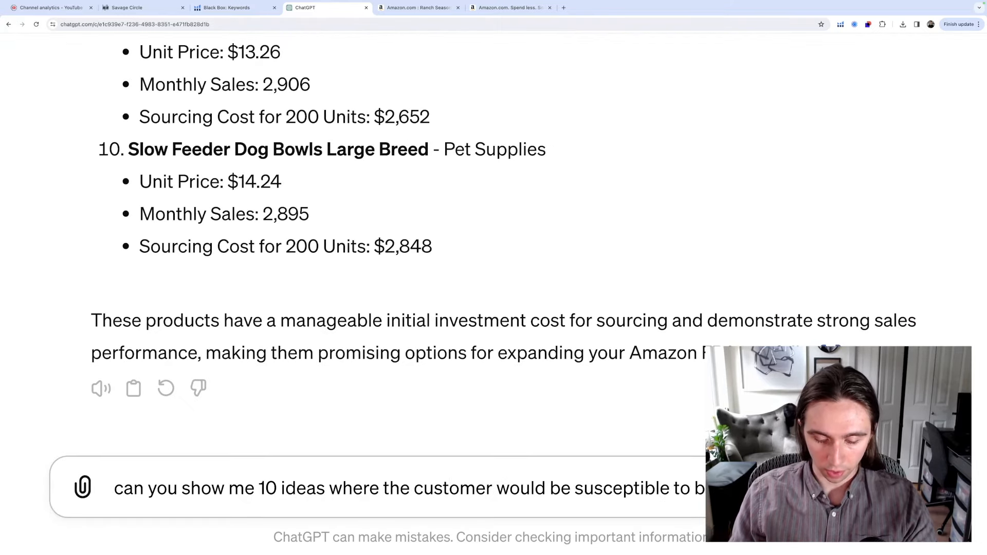
text(package)
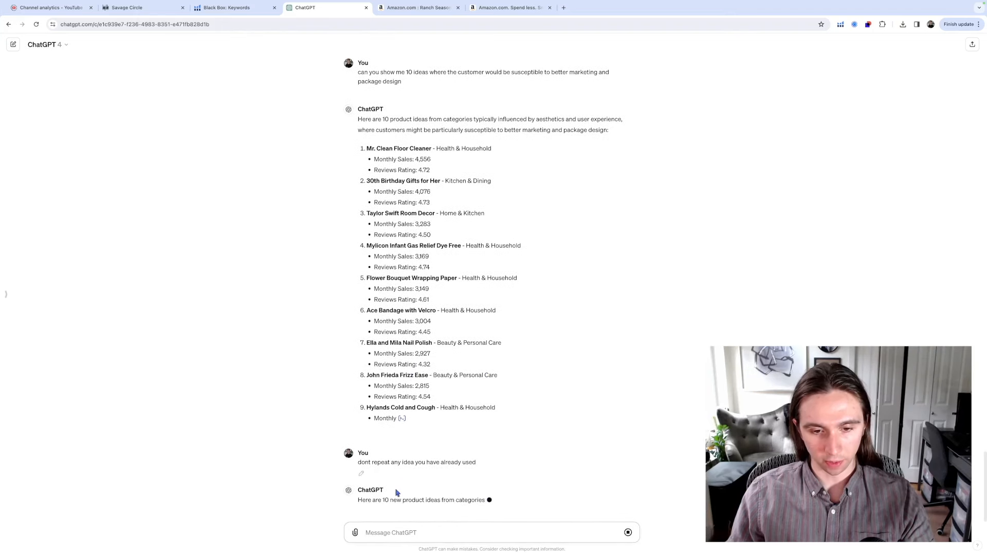
scroll(down, 3)
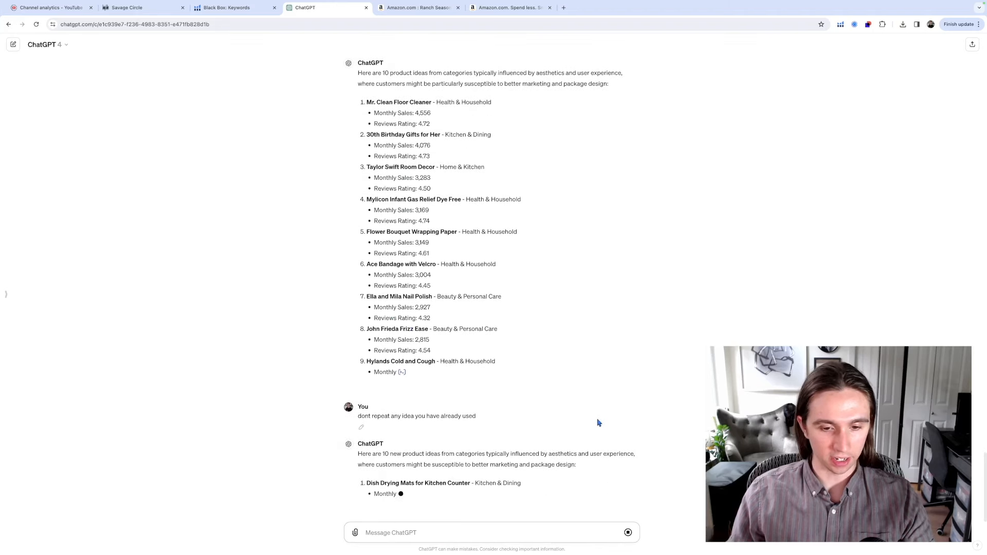
scroll(down, 3)
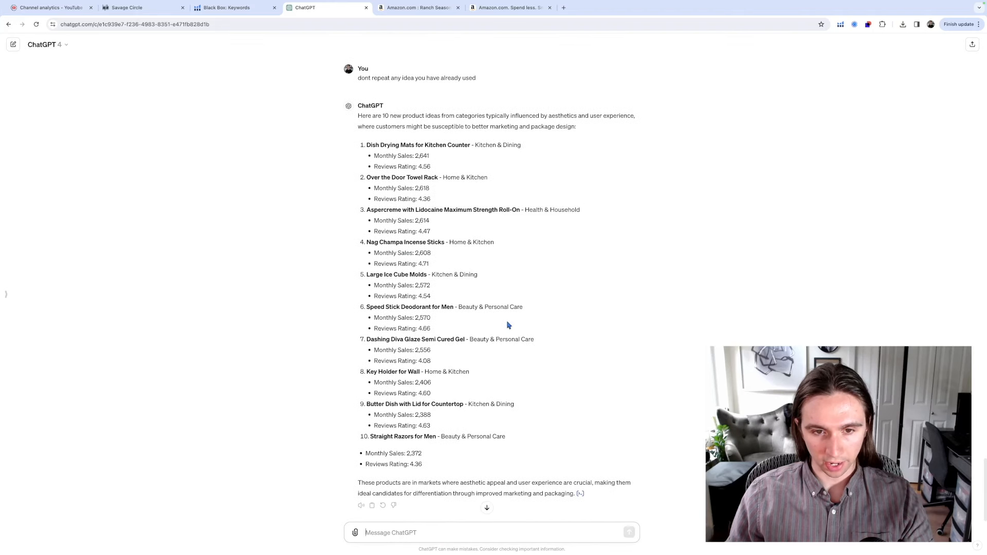
scroll(down, 3)
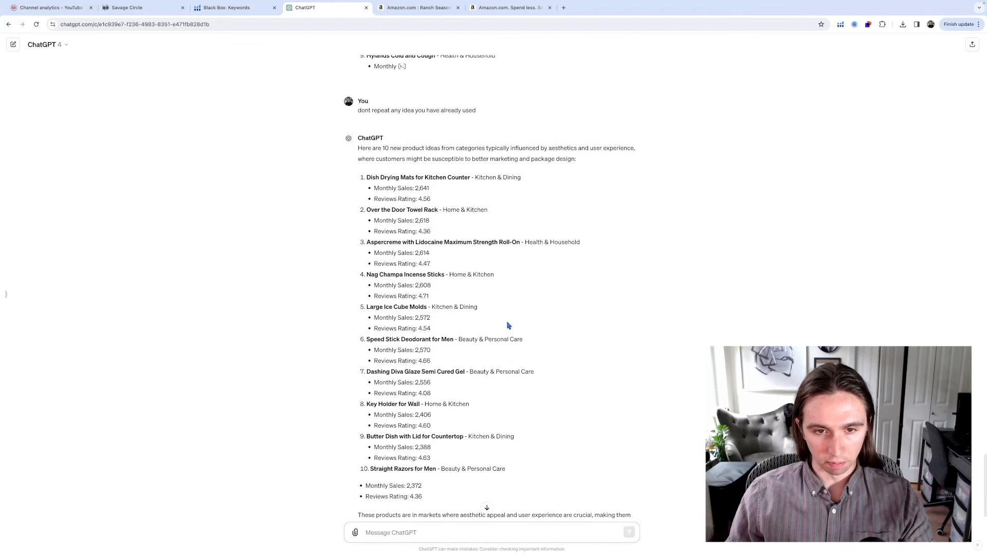
scroll(down, 3)
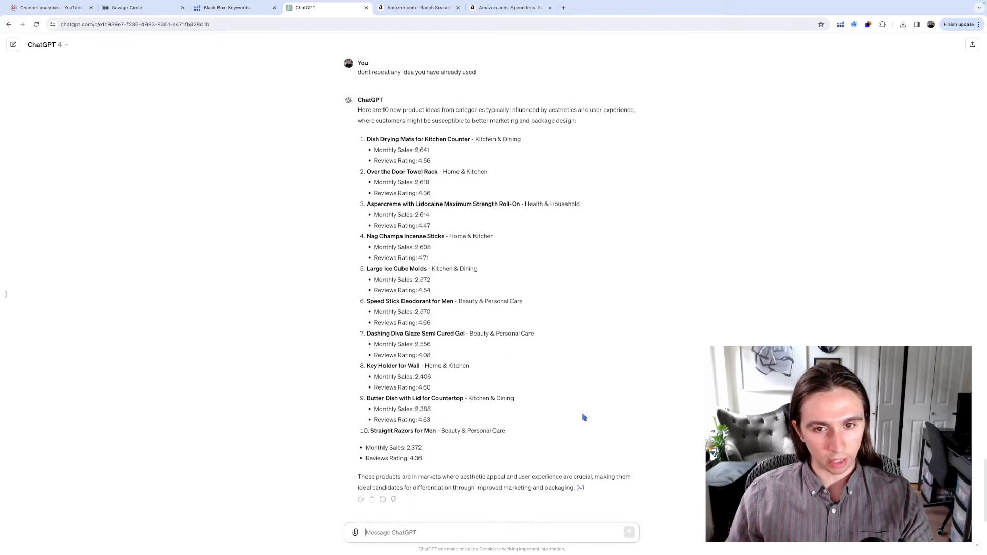
mouse_move(654, 467)
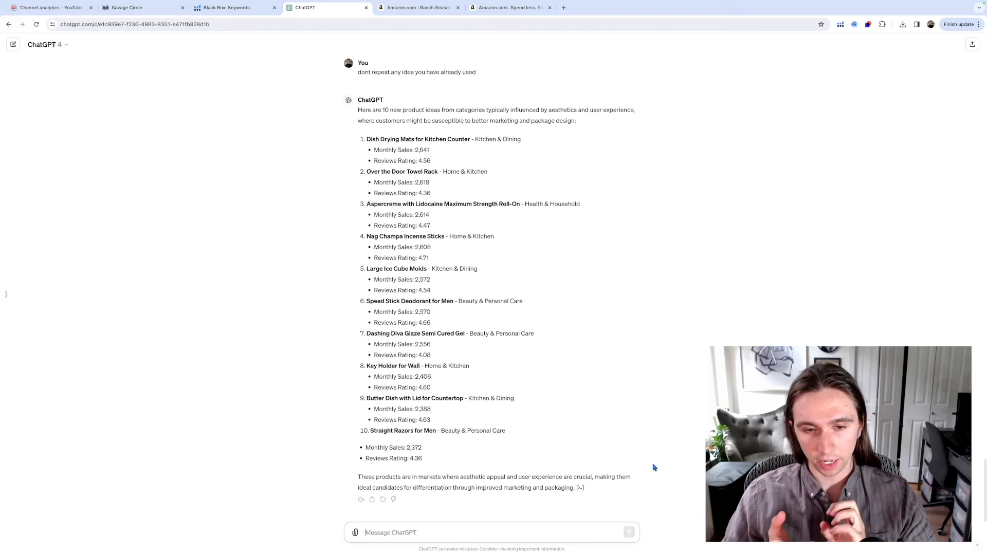
Ask for 10 ideas with room for a new brand, each explaining how to add value.
text(ca)
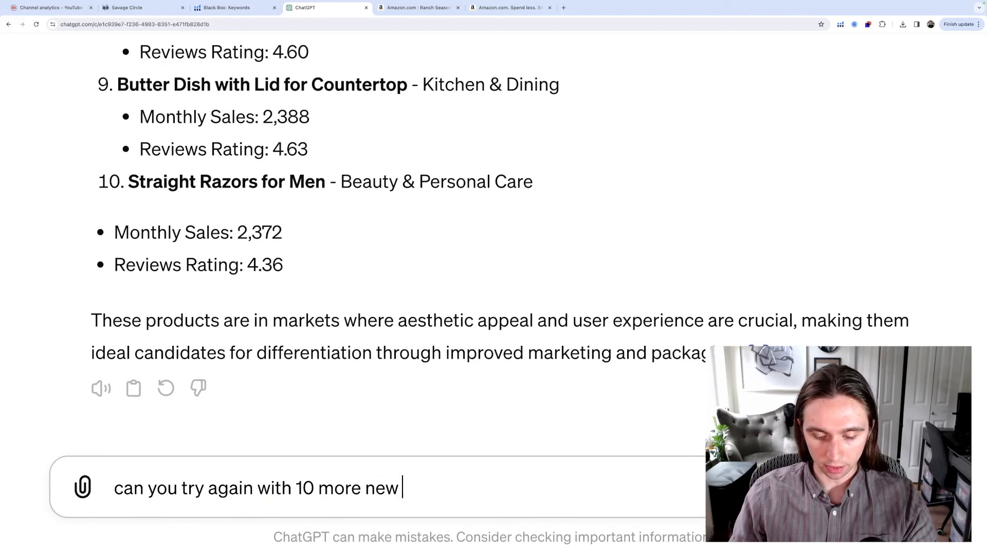
text(ideas, where there is room dor a)
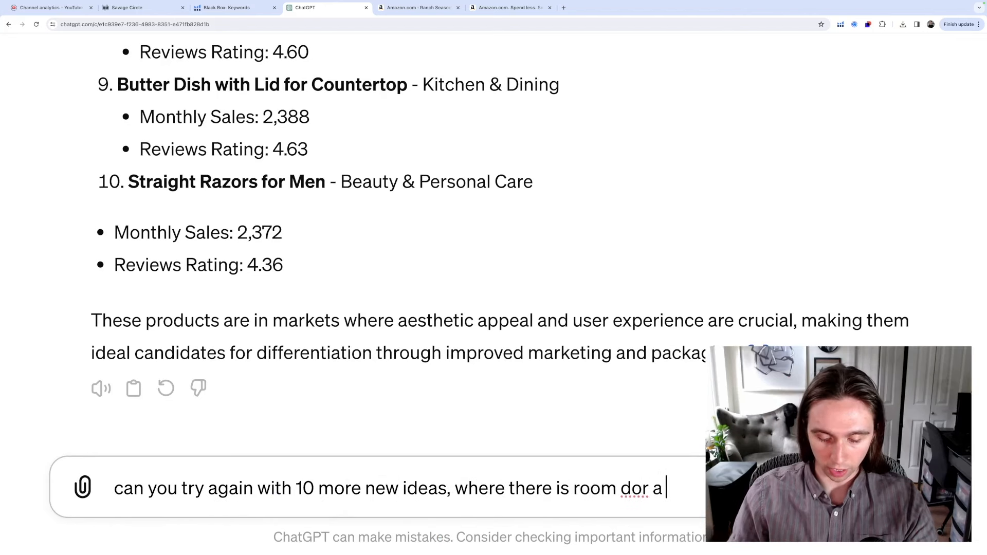
text(new)
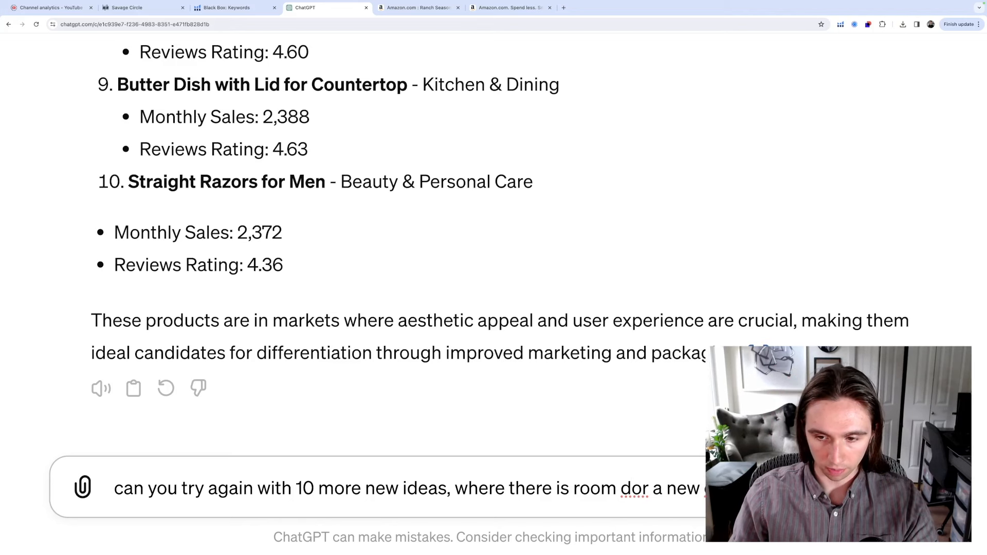
text(this time for each)
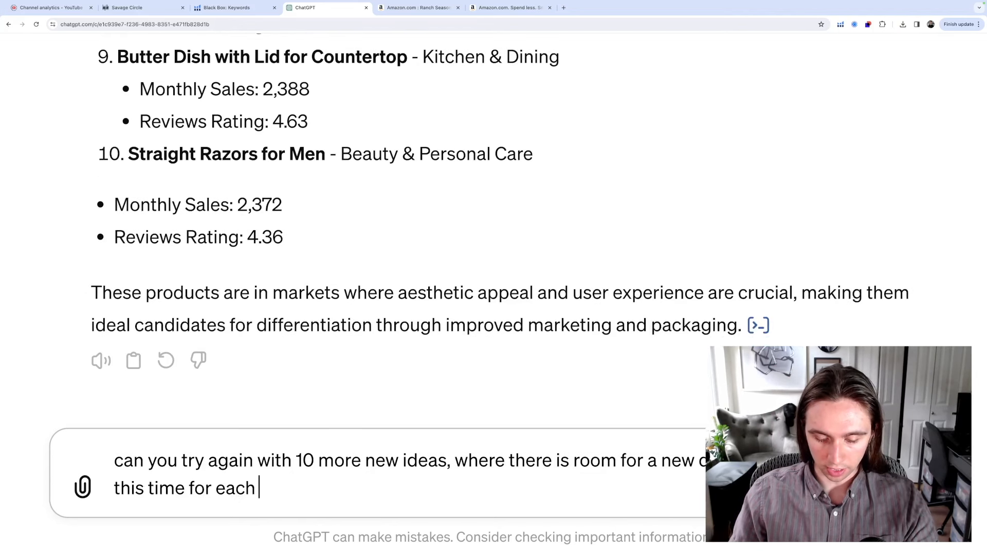
text(idea, list out how you)
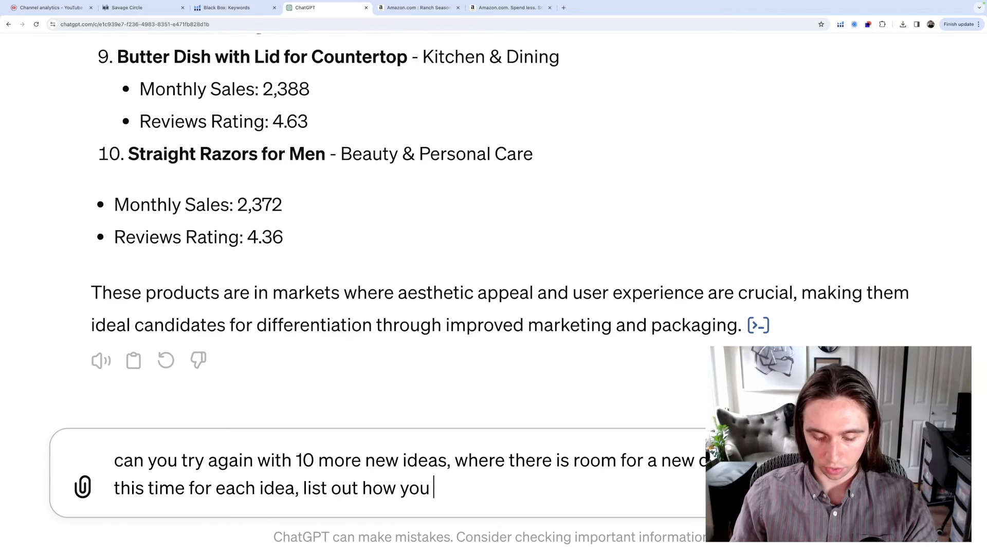
text(would add value to the m)
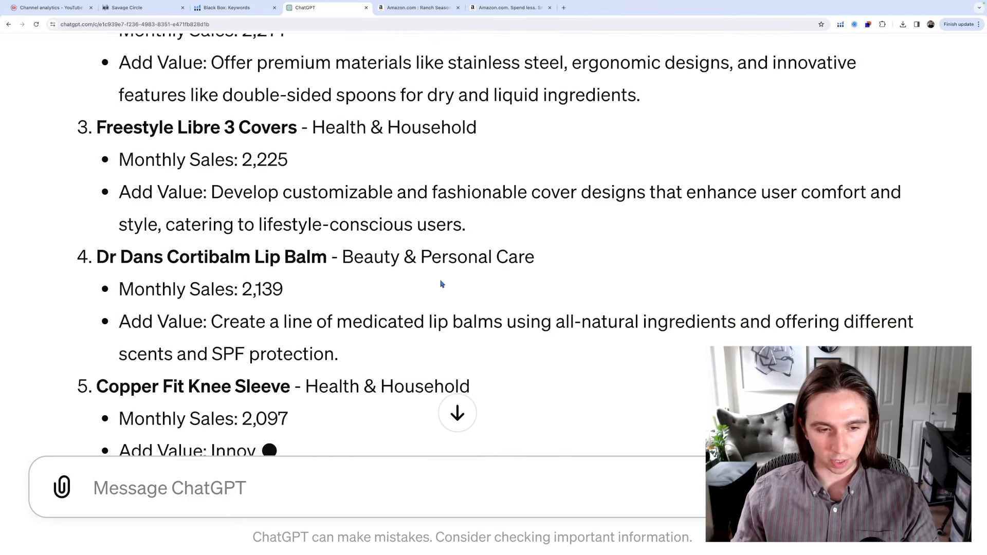
Scroll through the ideas from Papaya Reusable Paper Towels to Almond Oil for Skin.
scroll(down, 3)
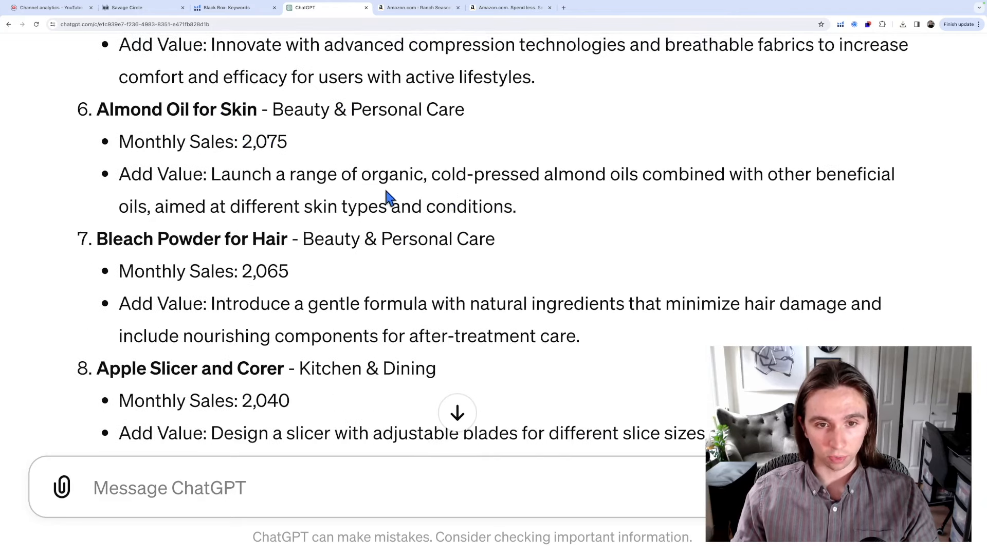
mouse_move(642, 190)
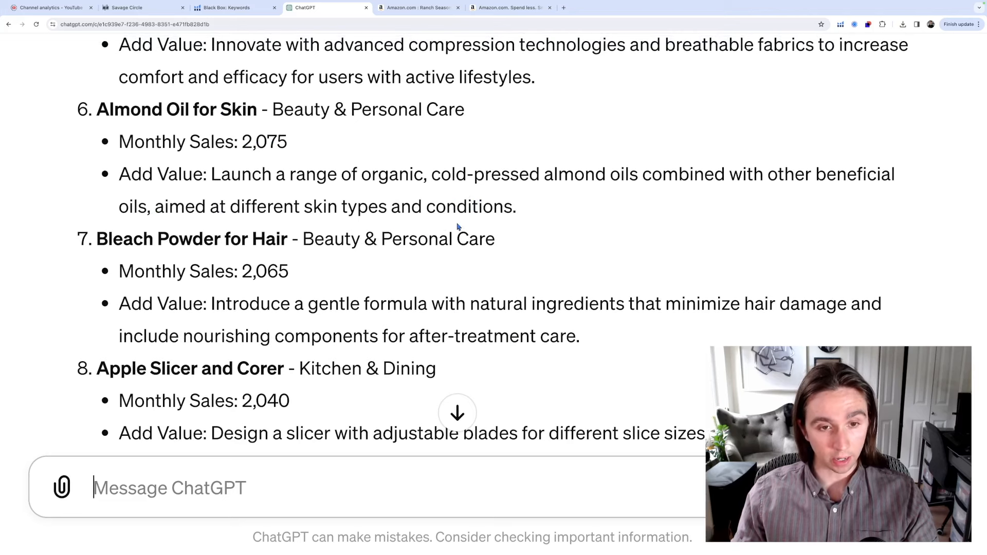
scroll(down, 3)
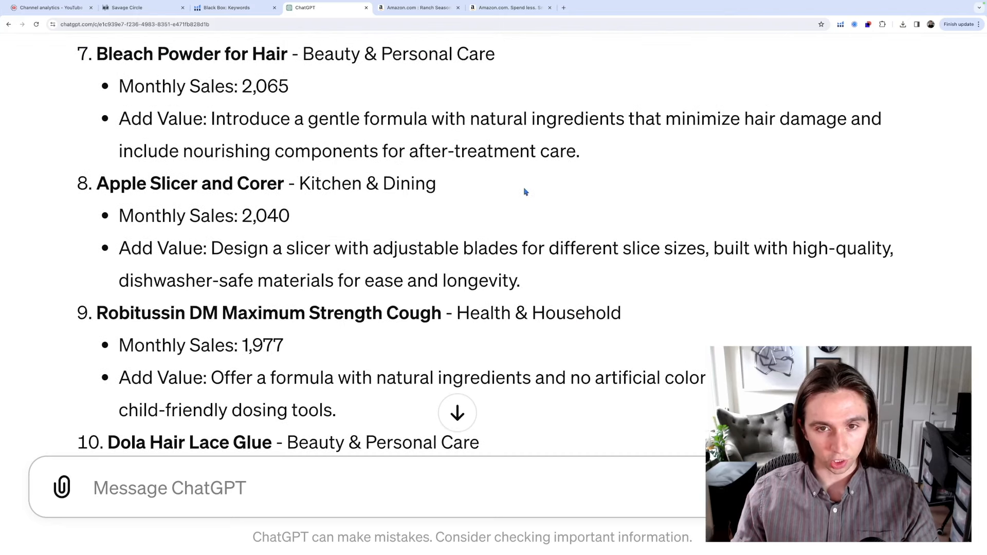
mouse_move(528, 195)
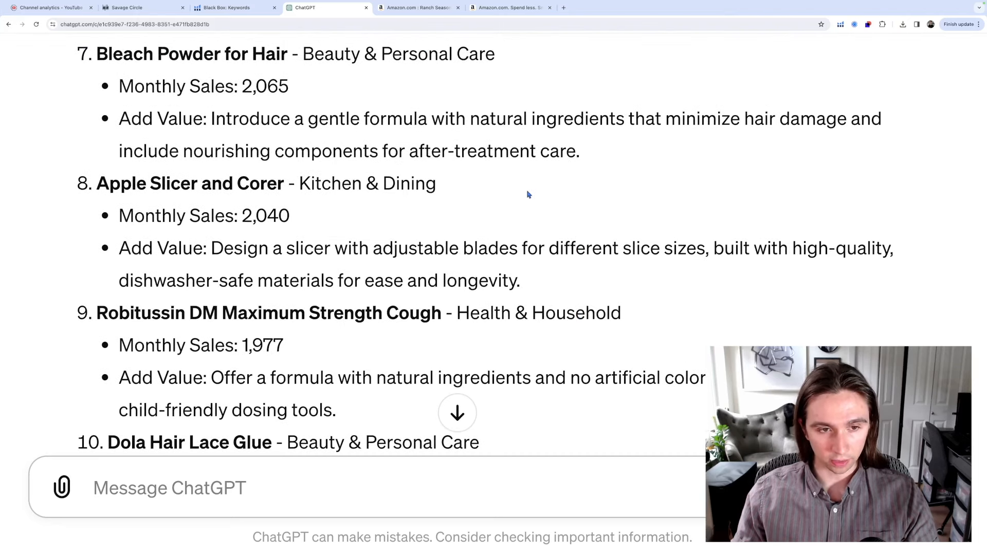
scroll(down, 3)
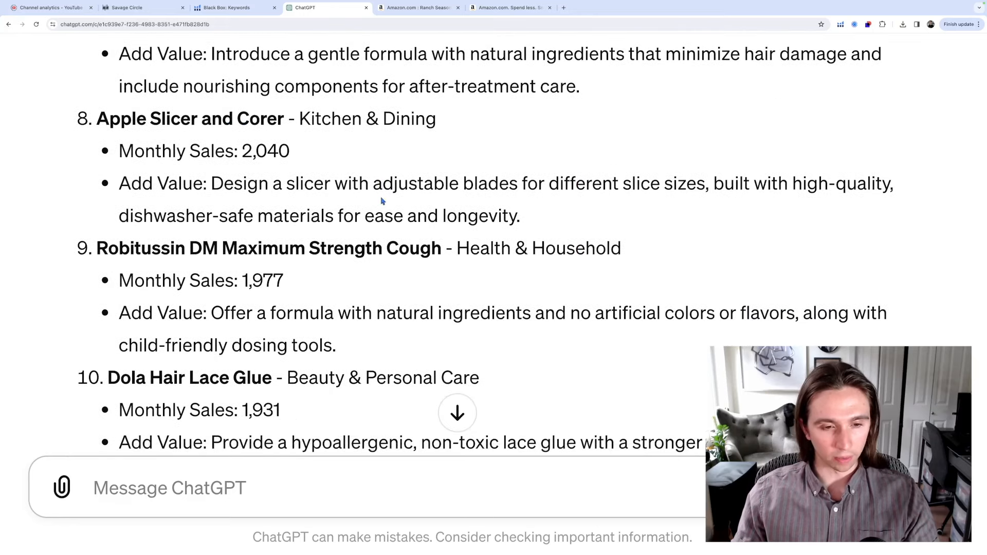
scroll(up, 3)
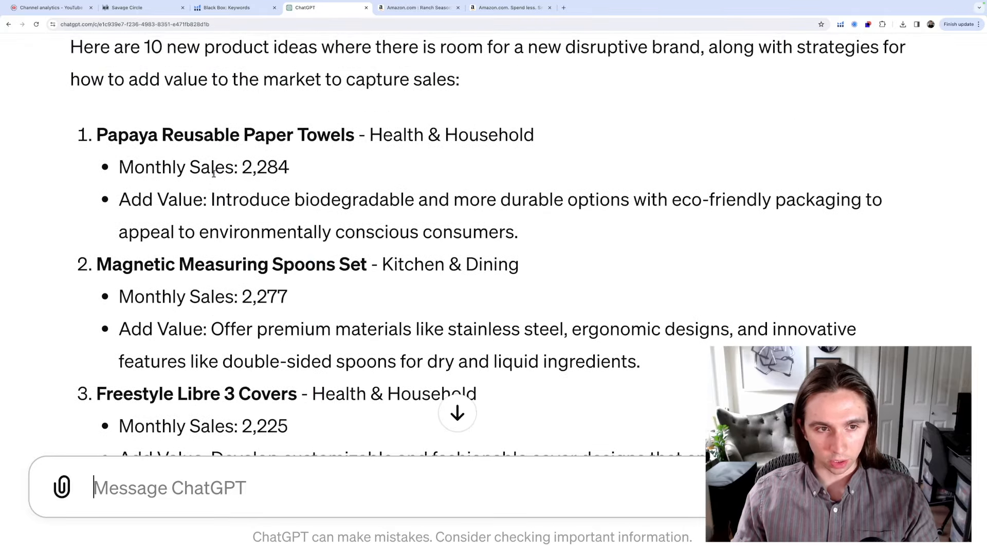
scroll(down, 3)
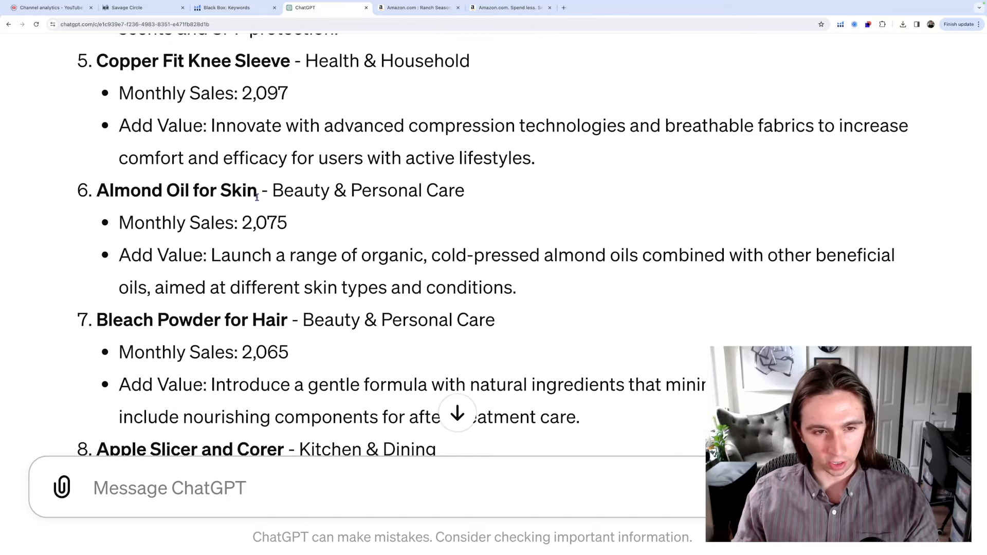
Browse Amazon 'almond oil for skin' results with Helium 10 sales data and keyword volumes.
click(601, 7)
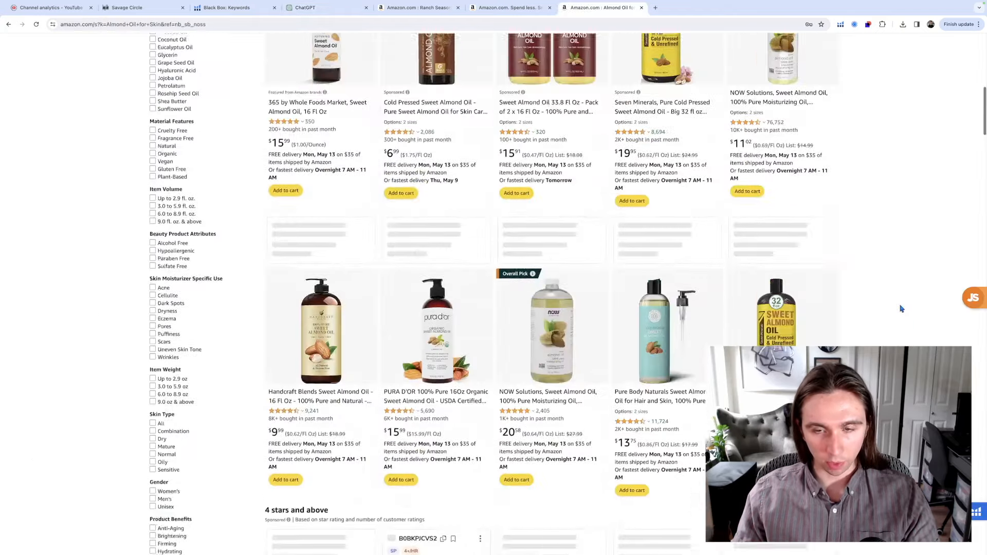
scroll(down, 3)
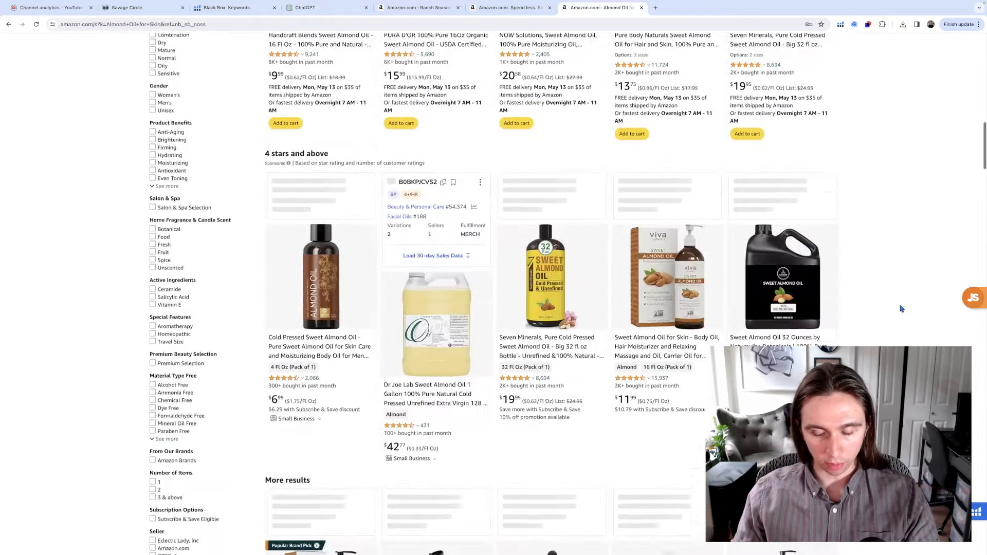
scroll(down, 3)
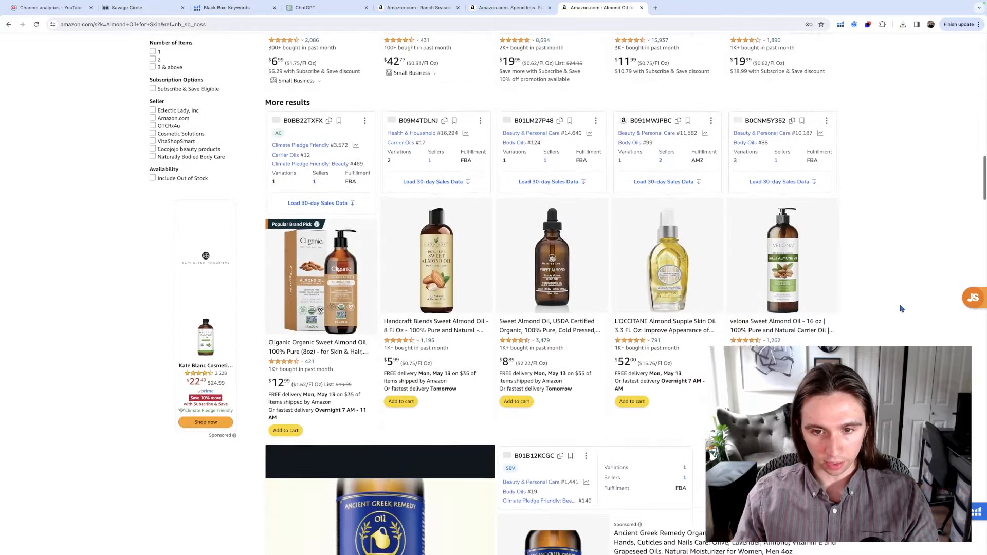
scroll(down, 3)
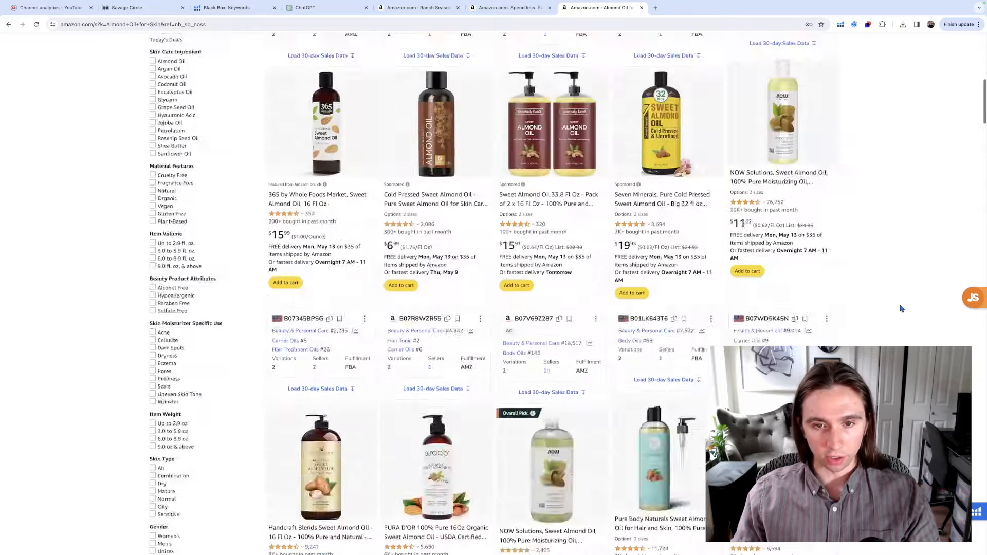
scroll(up, 3)
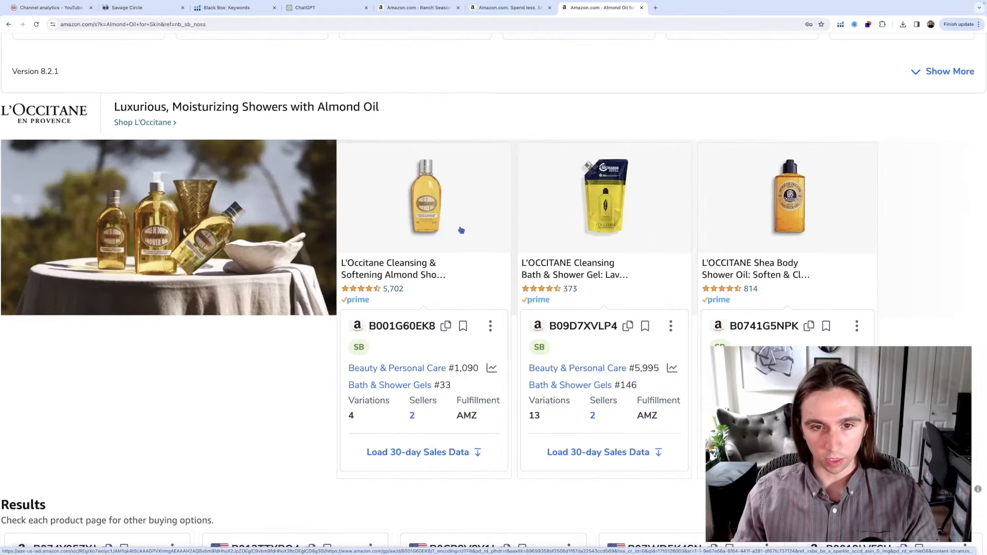
scroll(up, 3)
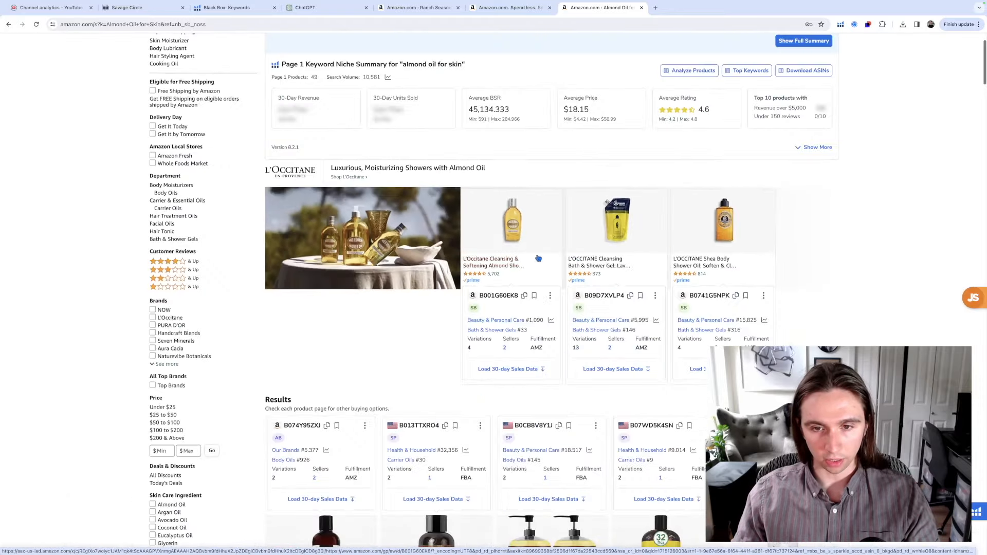
scroll(down, 3)
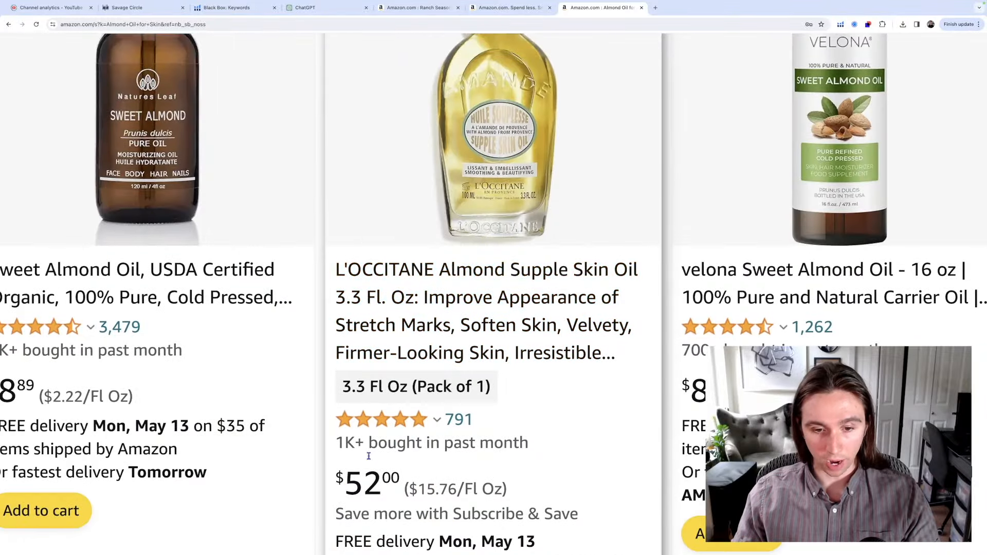
scroll(down, 3)
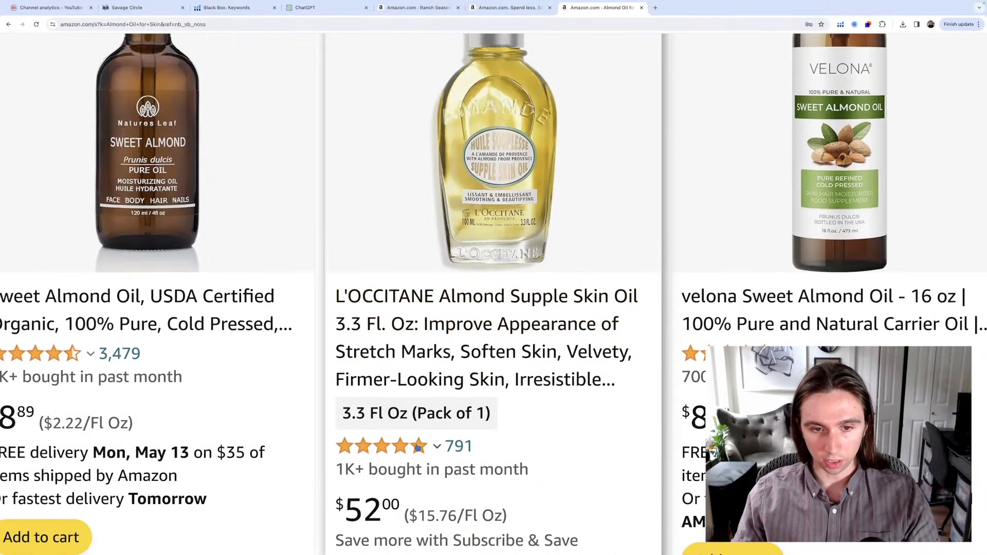
scroll(down, 3)
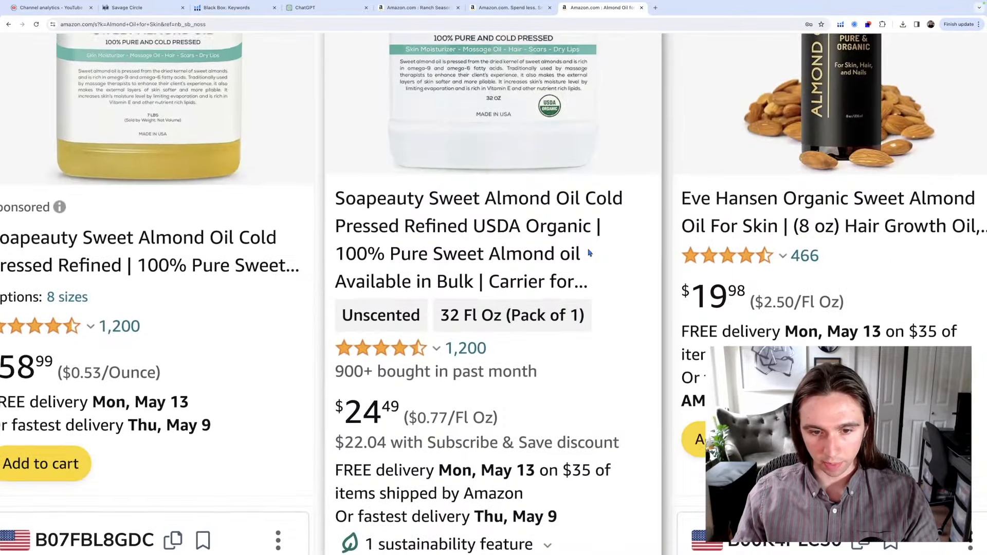
scroll(down, 3)
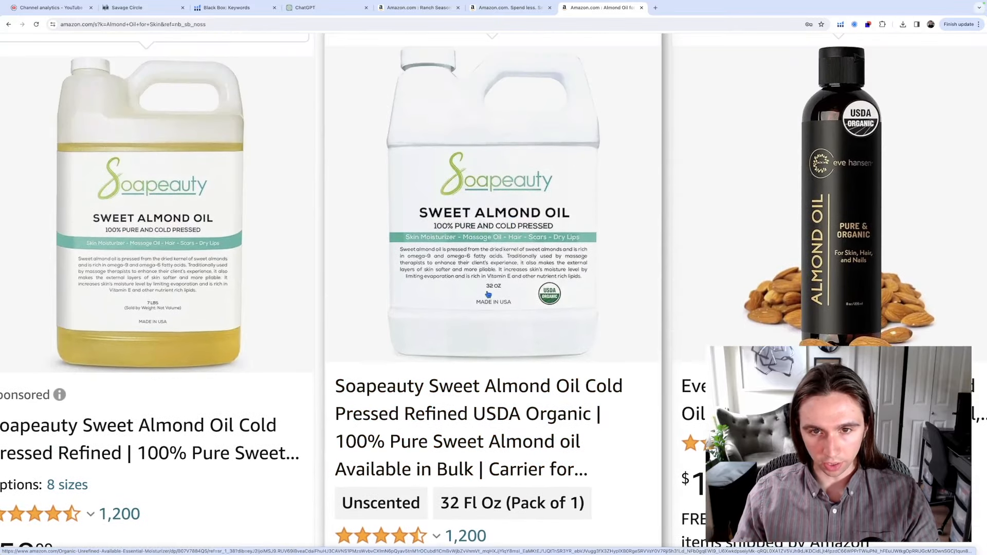
mouse_move(483, 277)
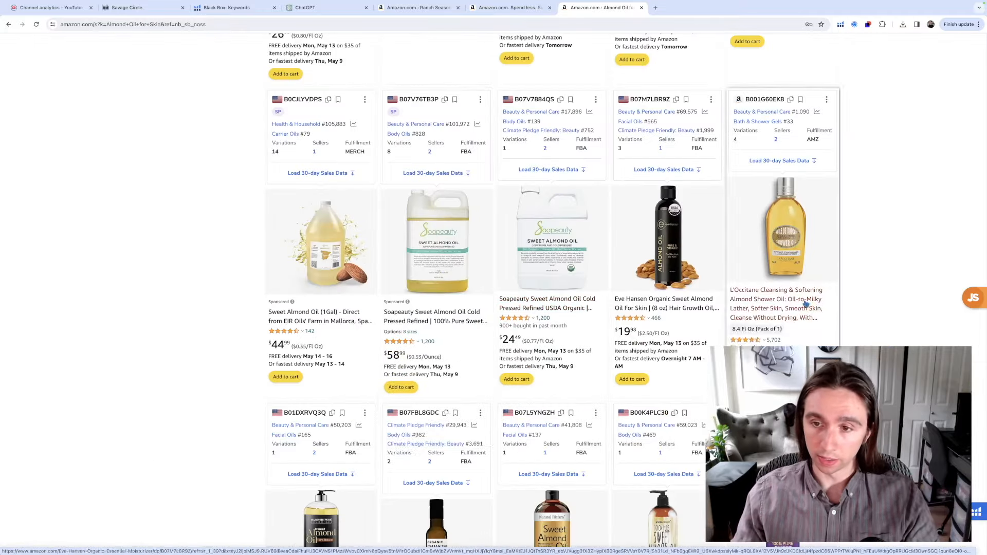
scroll(down, 3)
text(Almond Oil)
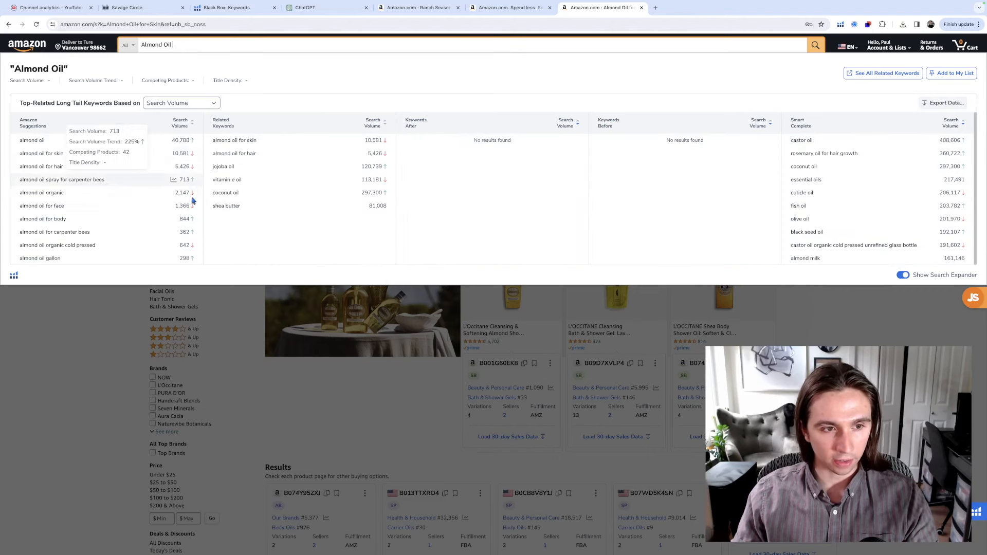
mouse_move(131, 259)
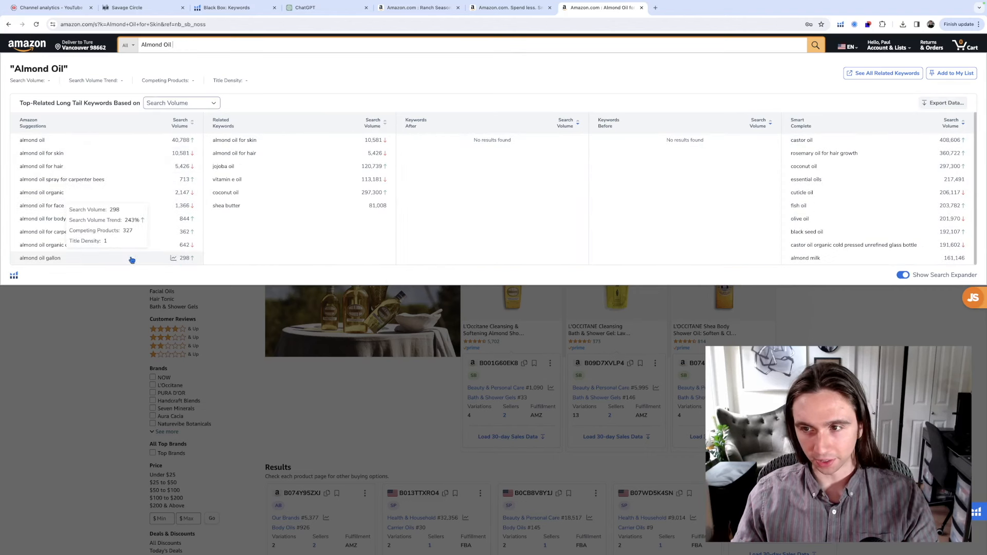
scroll(down, 3)
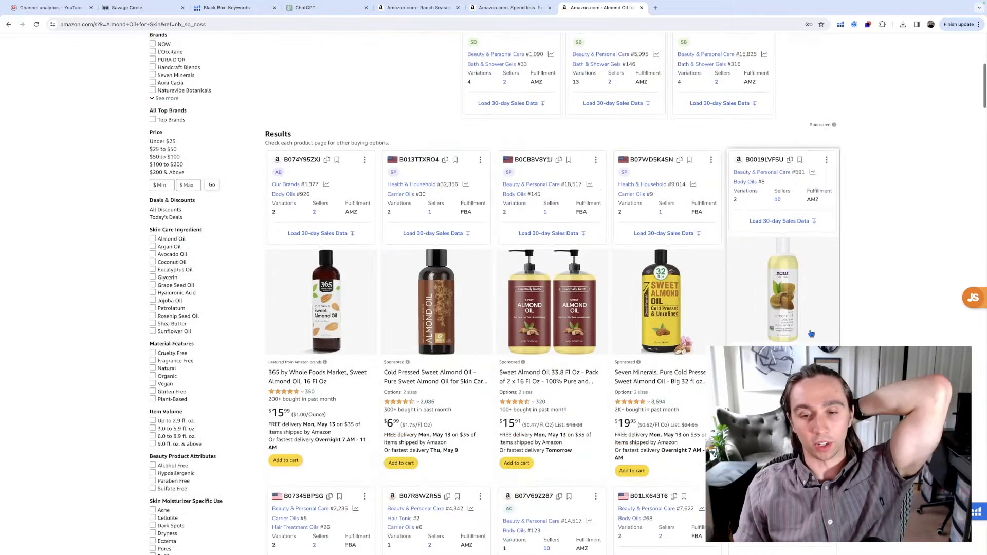
scroll(down, 3)
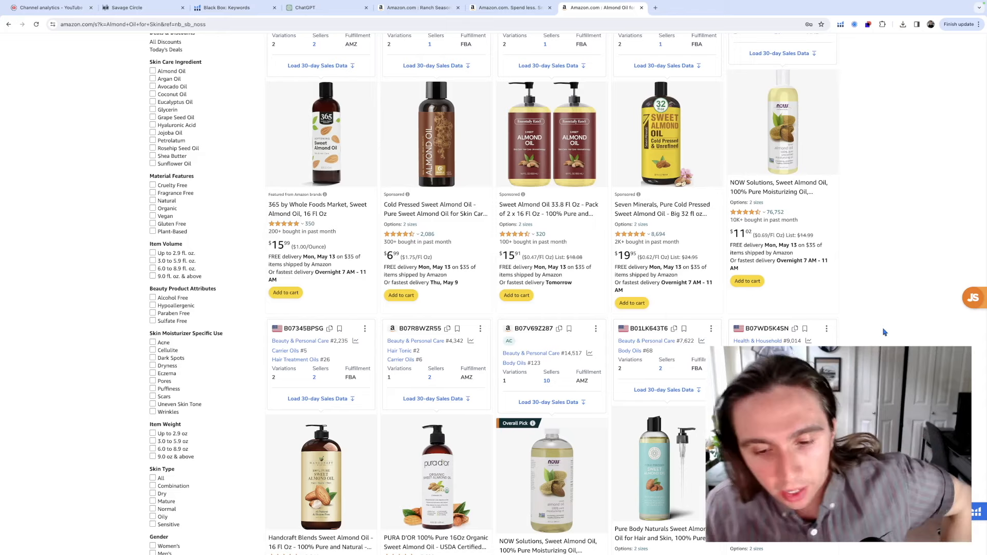
scroll(down, 3)
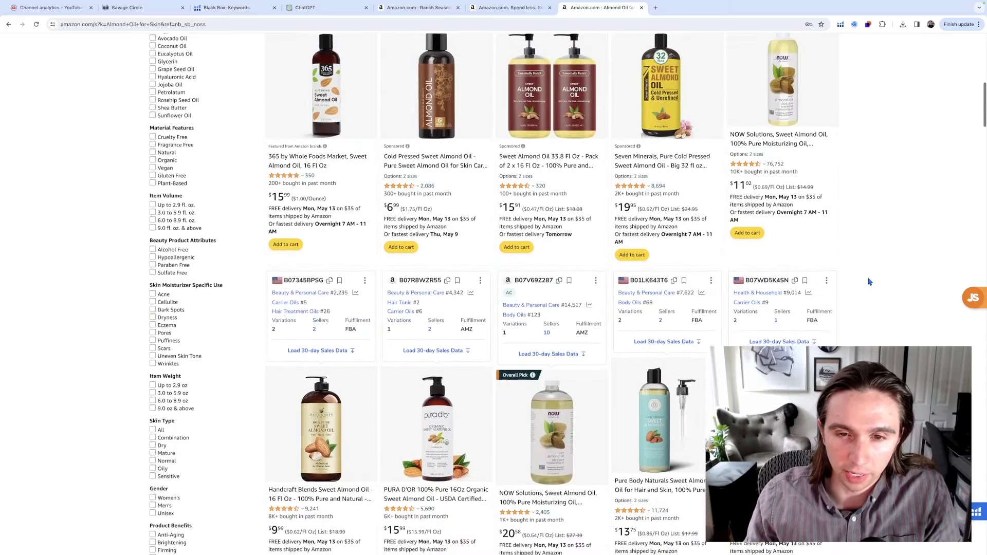
scroll(down, 3)
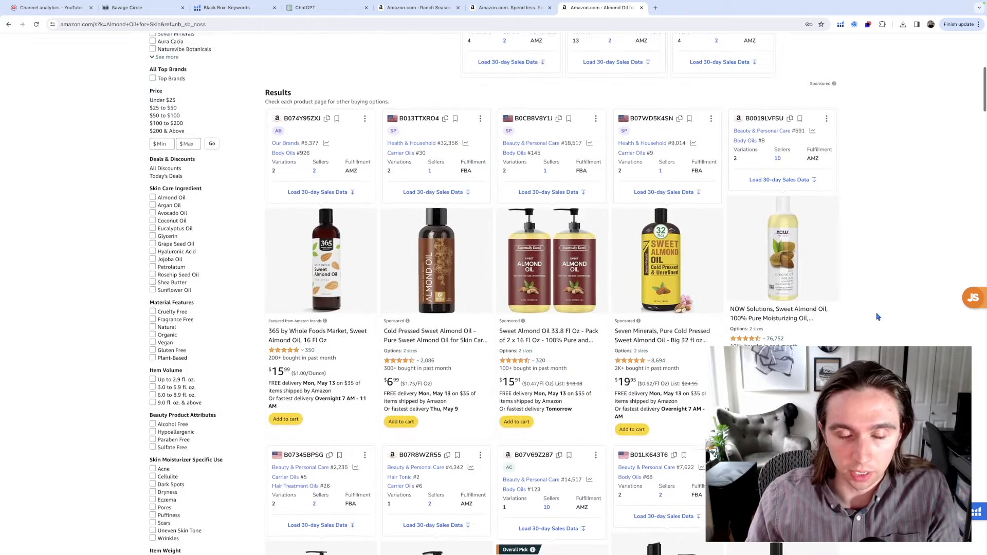
scroll(down, 3)
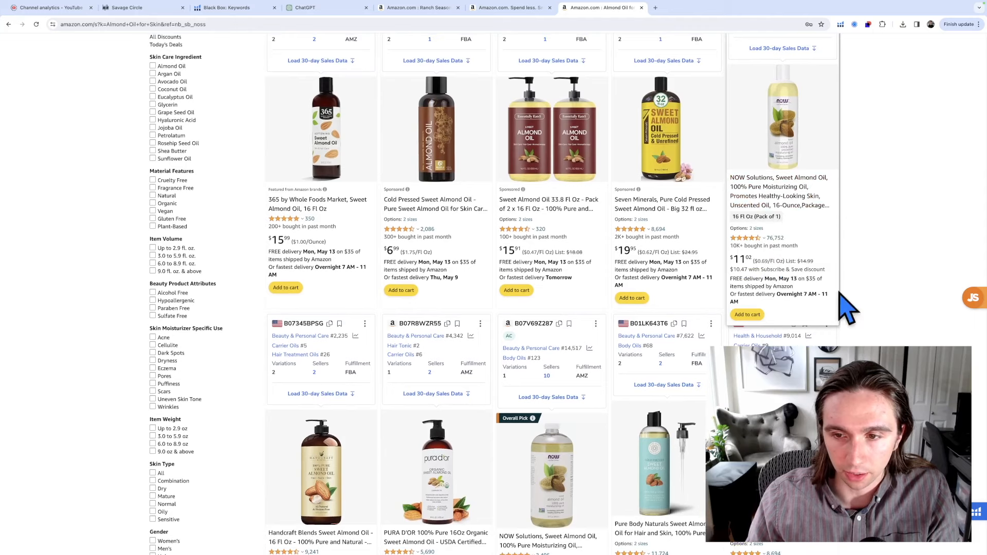
scroll(down, 3)
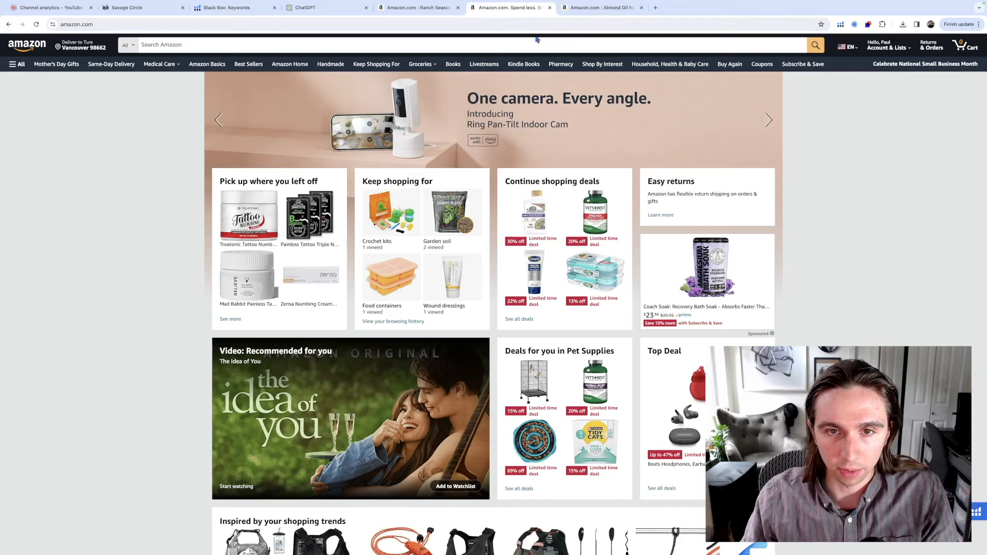
Browse the 'ranch seasoning powder' Helium 10 results, then return to the Black Box keyword list.
click(418, 8)
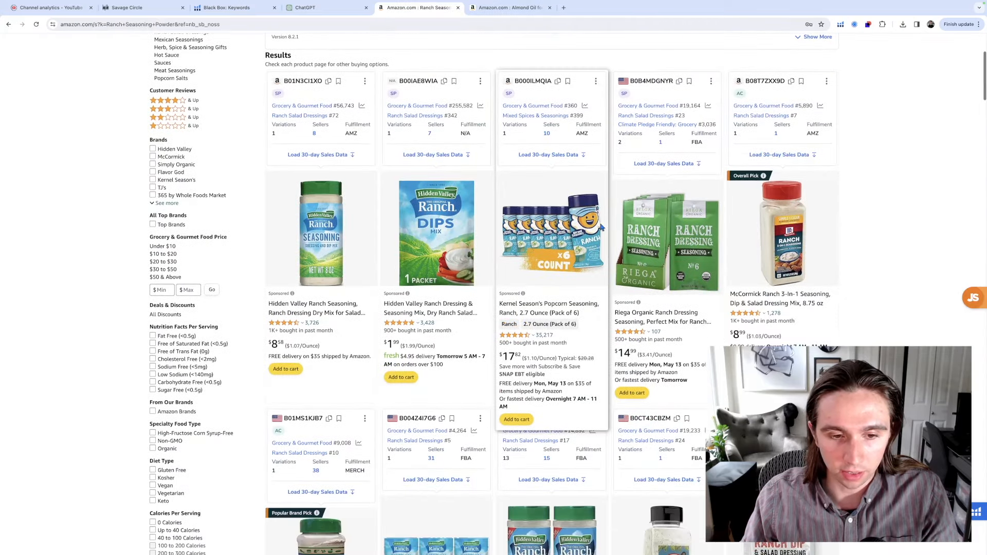
scroll(down, 3)
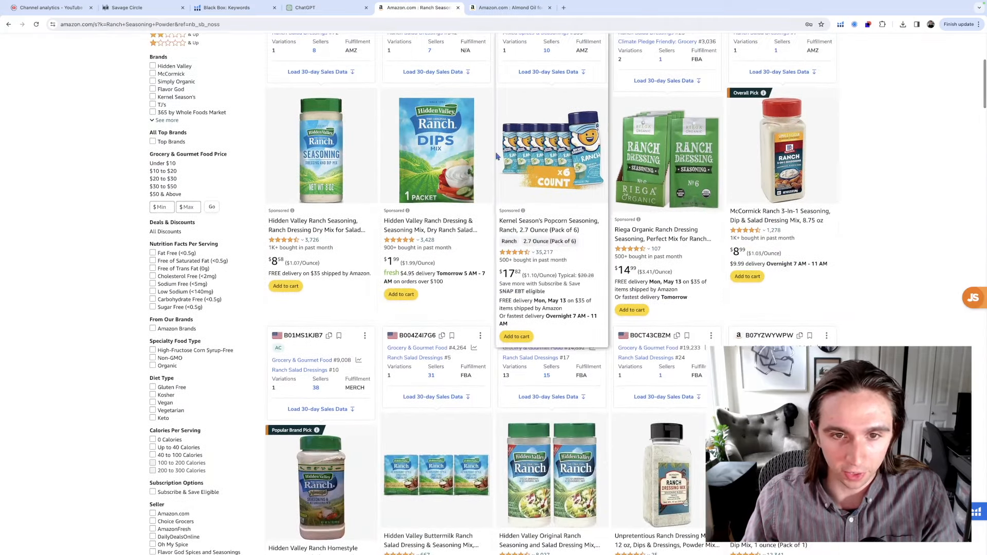
scroll(down, 3)
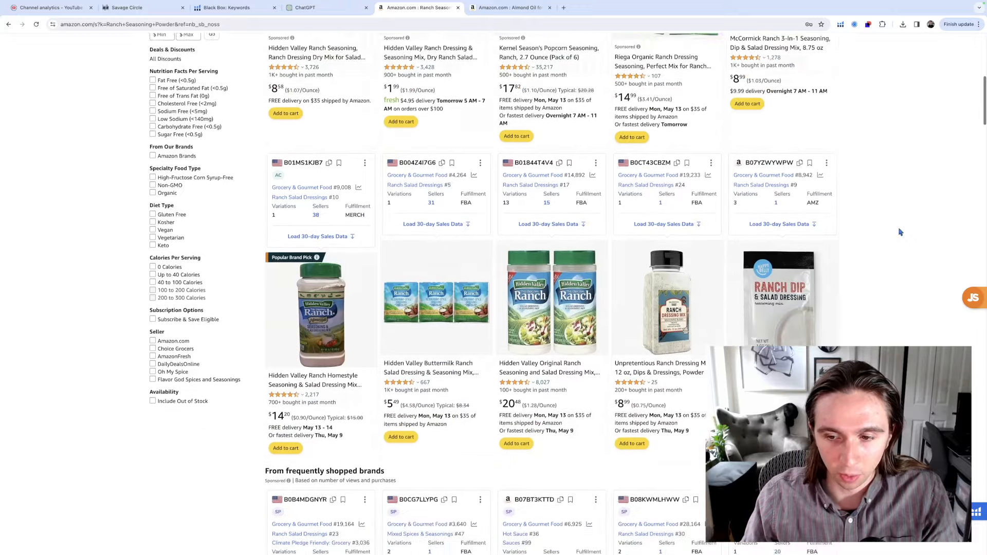
scroll(down, 3)
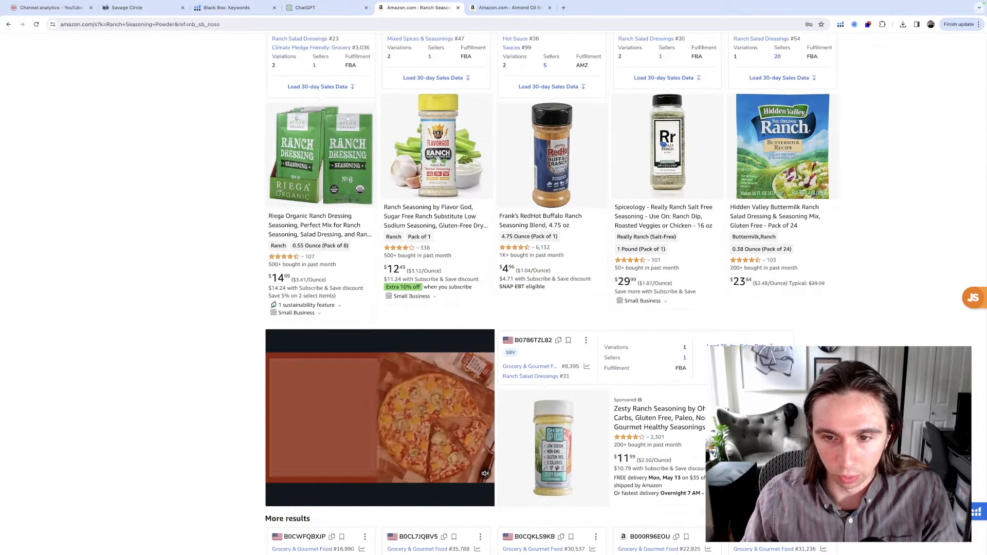
scroll(down, 3)
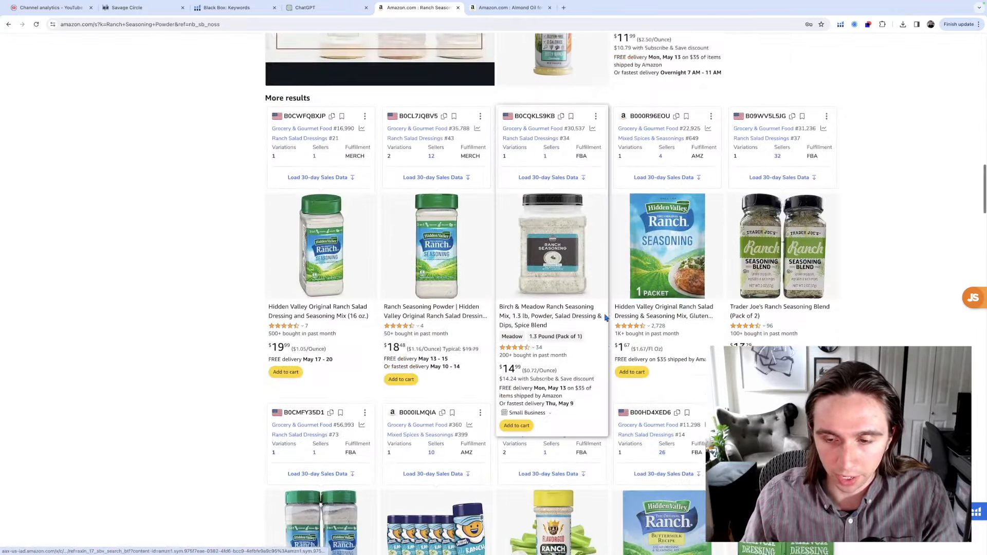
scroll(down, 3)
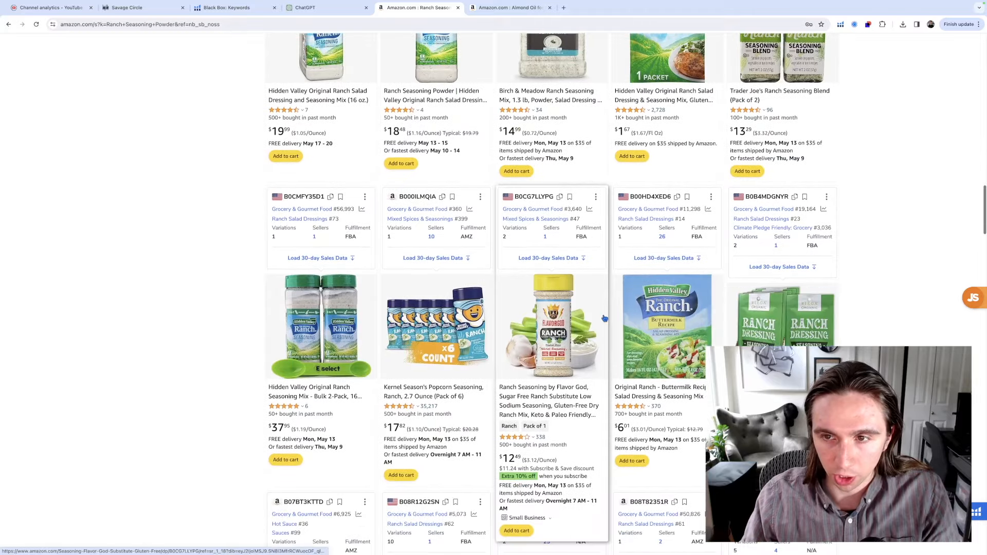
scroll(down, 3)
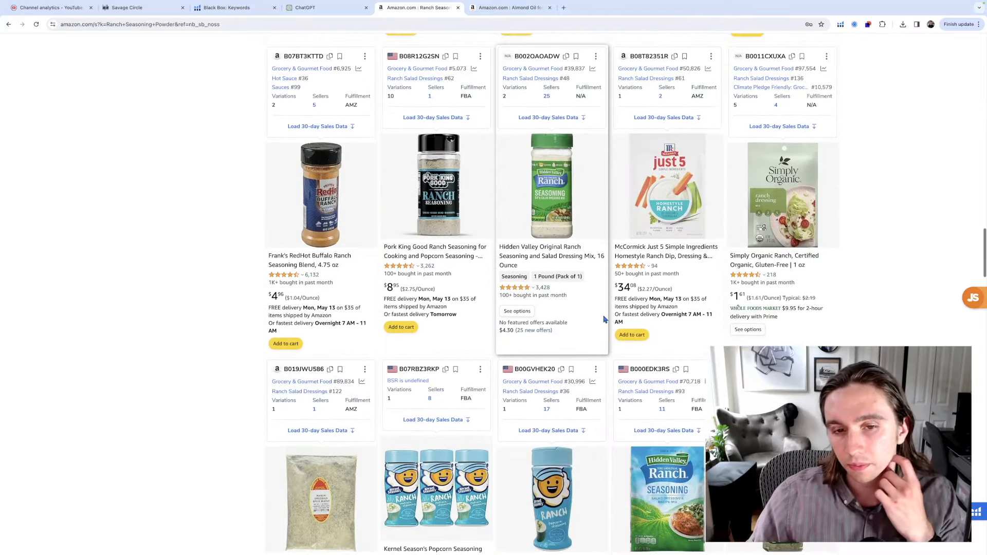
scroll(down, 3)
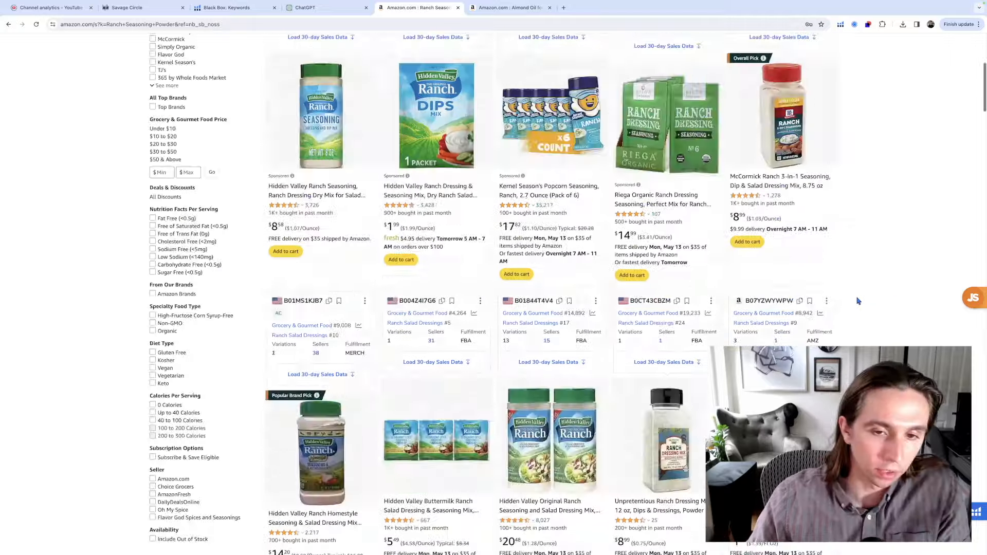
scroll(down, 3)
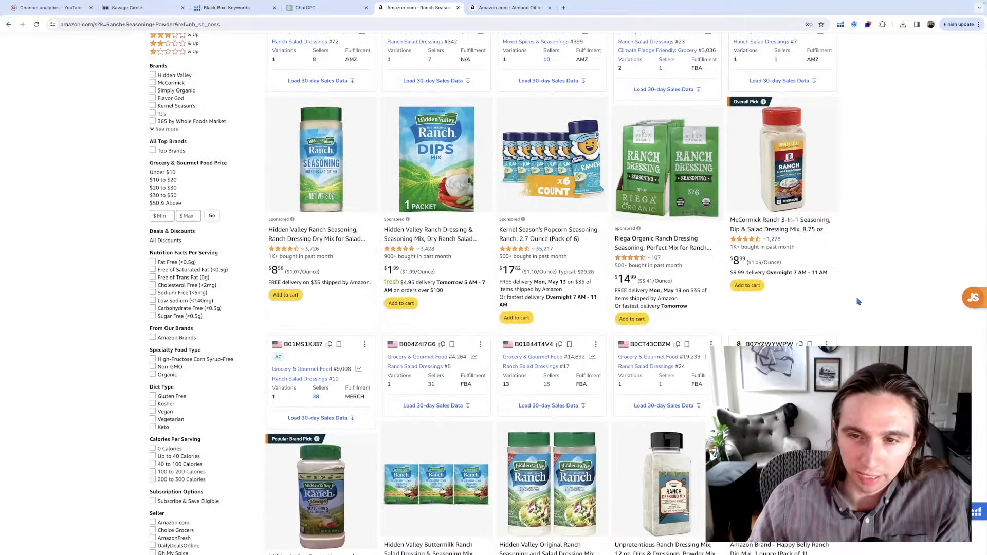
scroll(down, 3)
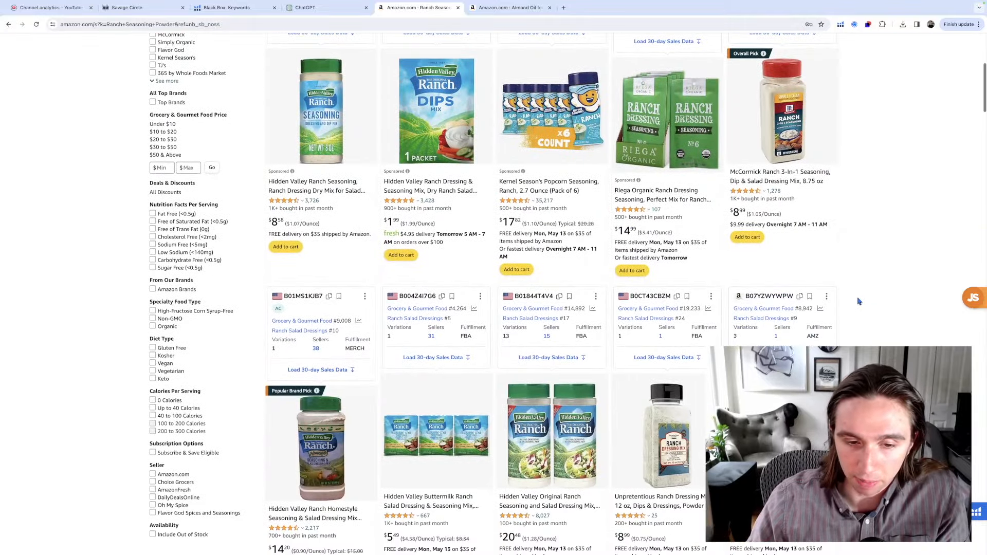
scroll(down, 3)
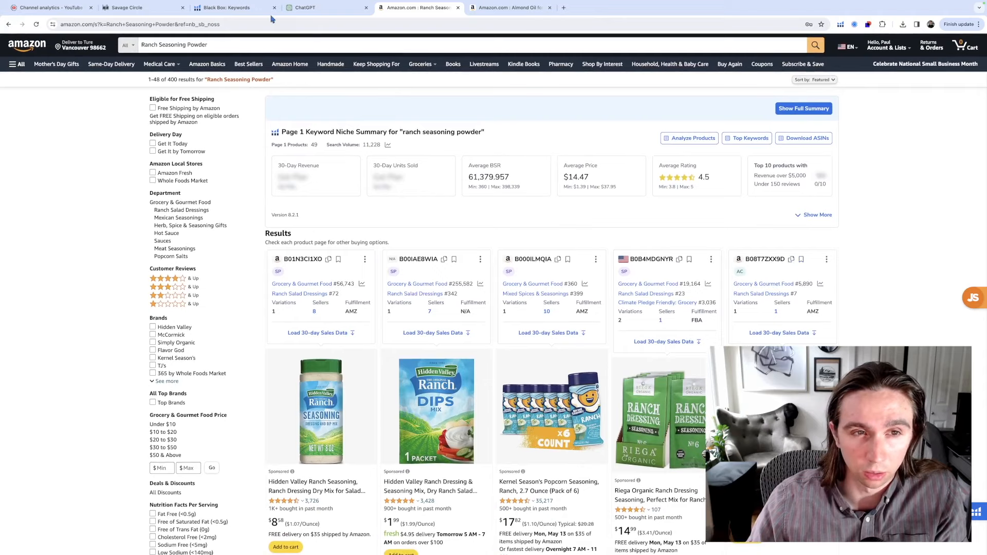
click(232, 8)
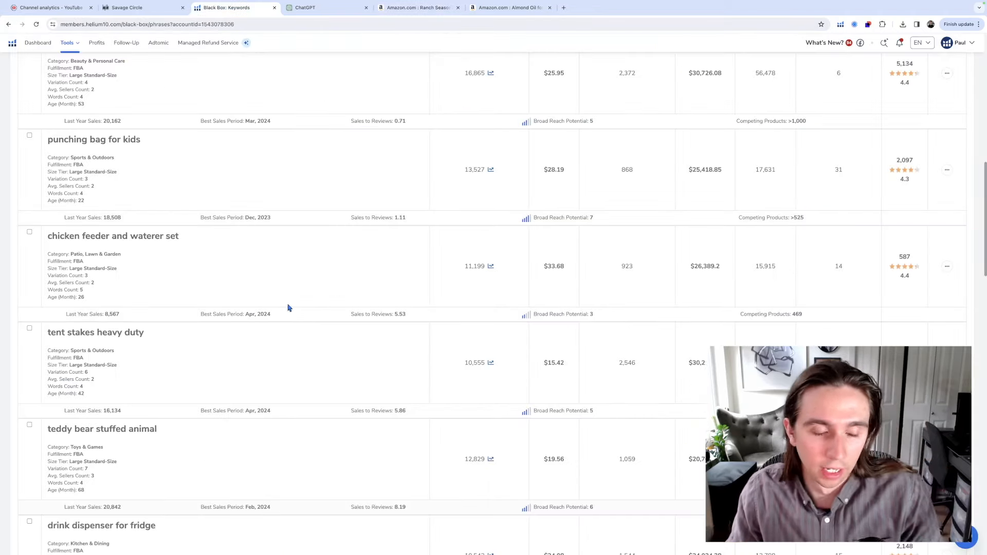
Ask ChatGPT to sort the spreadsheet's searches into enthusiast customer groups and the products each would buy.
click(326, 8)
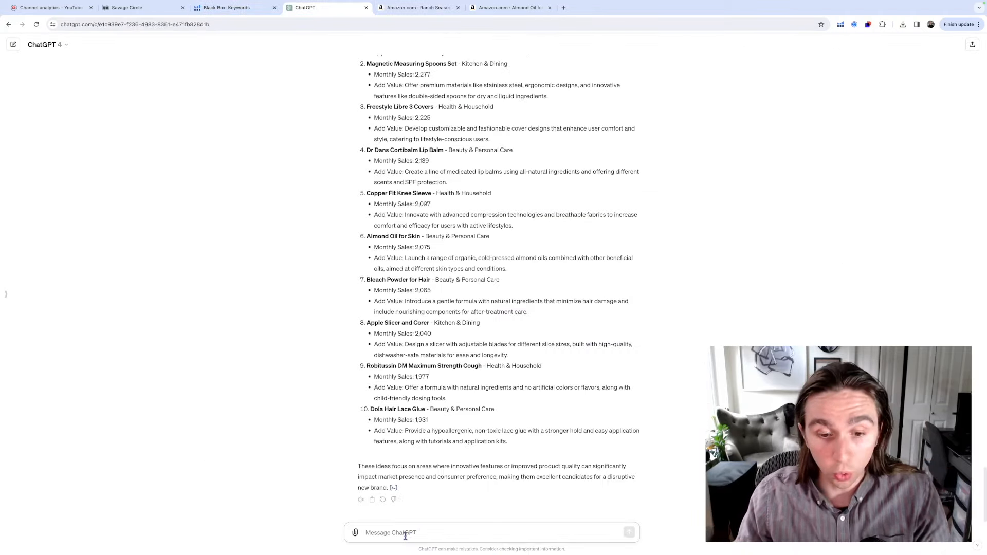
text(can you come up with)
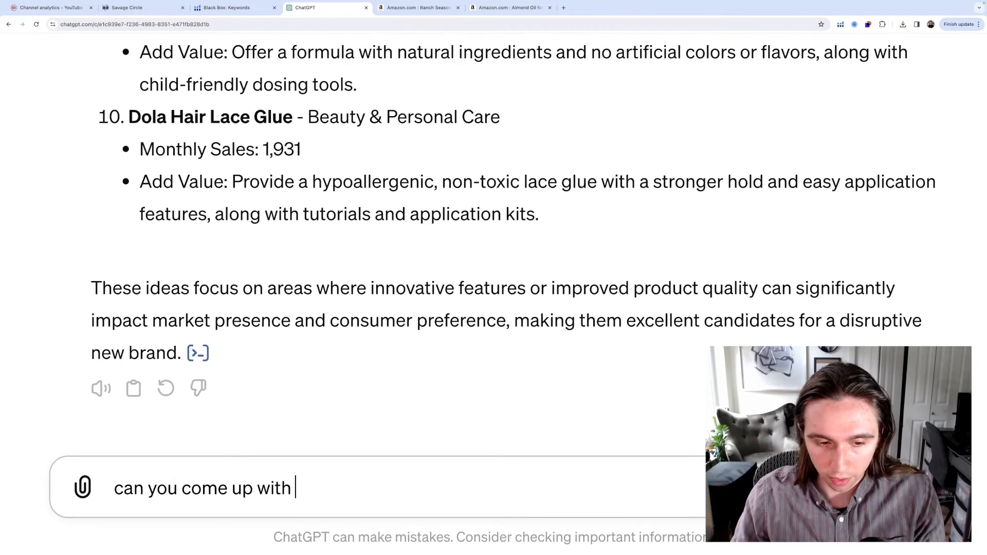
text(a list of target custom)
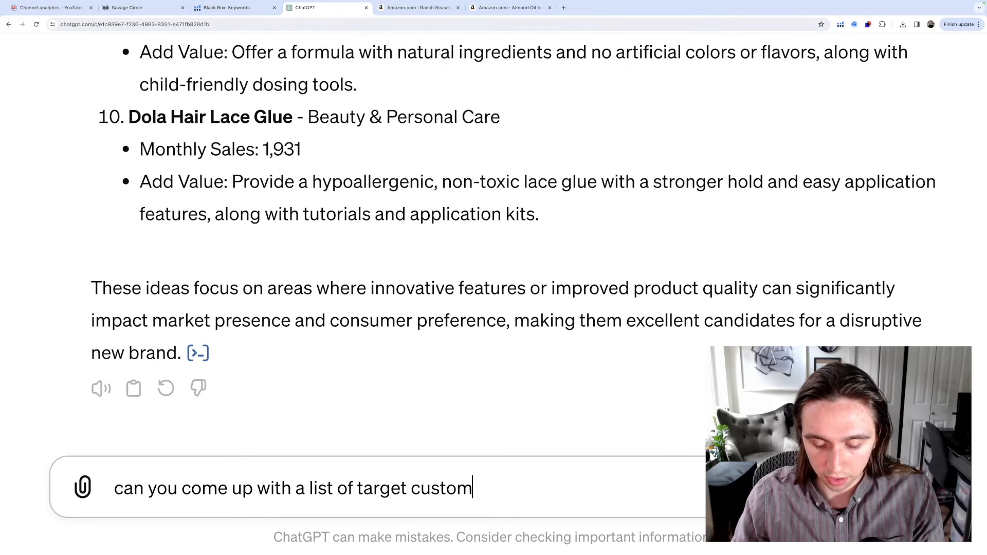
text(ers and then list as many)
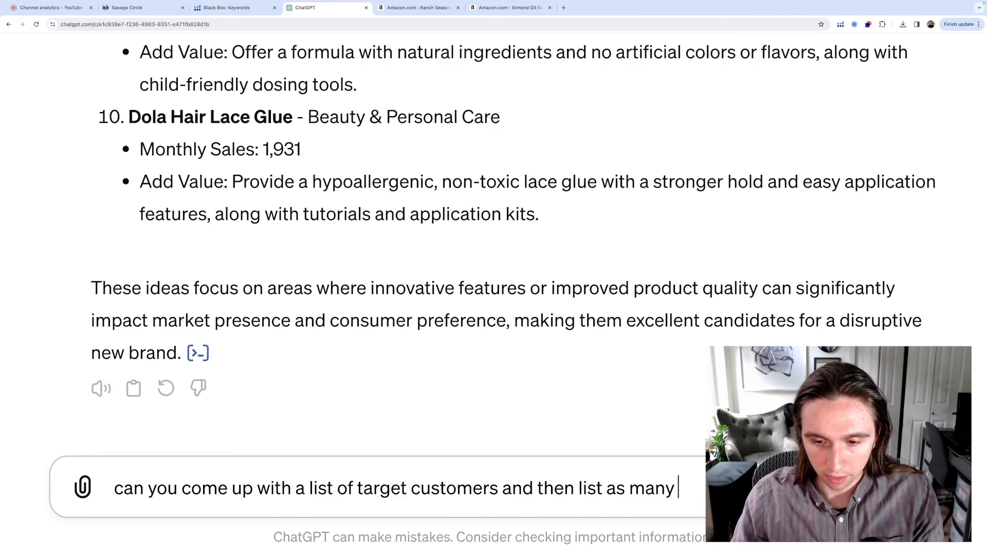
text(sea)
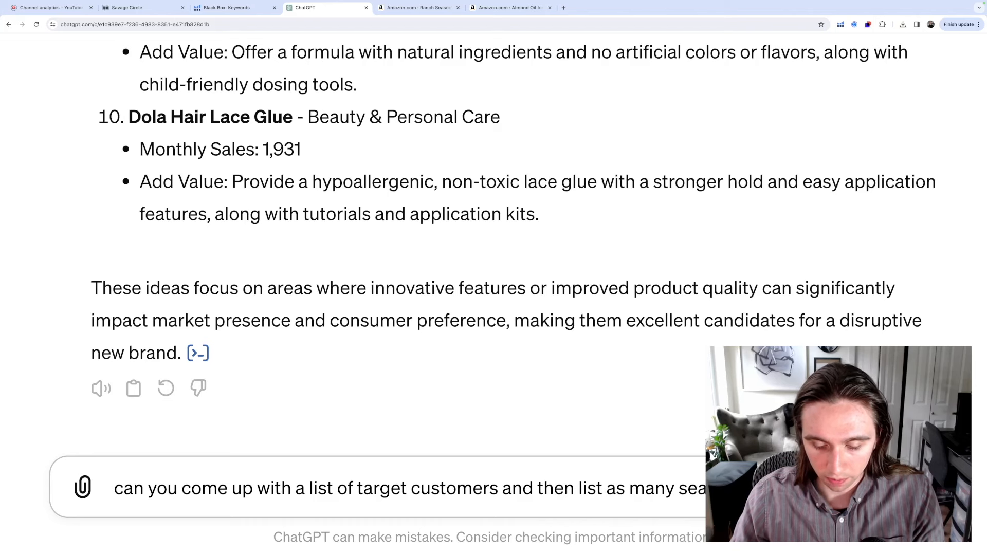
text(can you sort the seearches on the spreadsheet I last uploaded into as man)
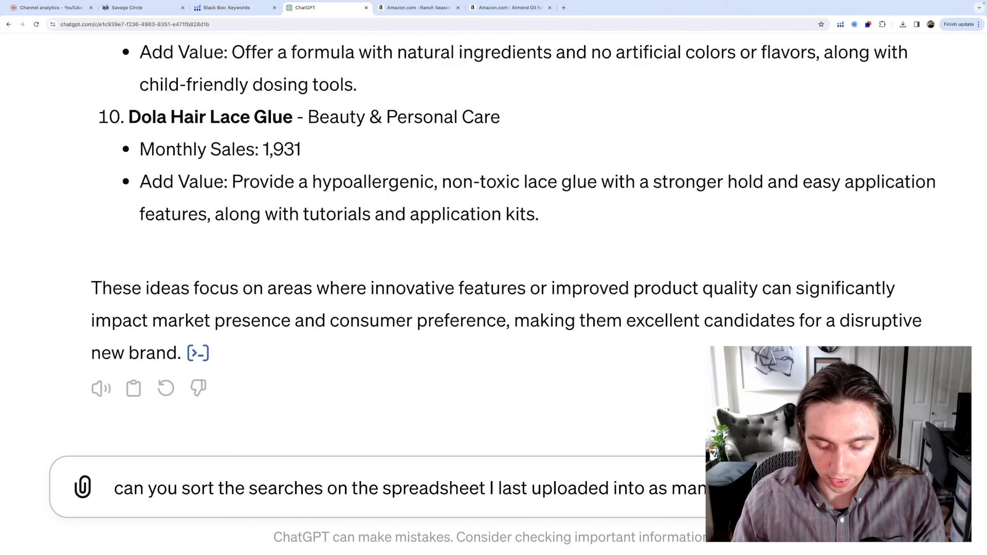
text(customers)
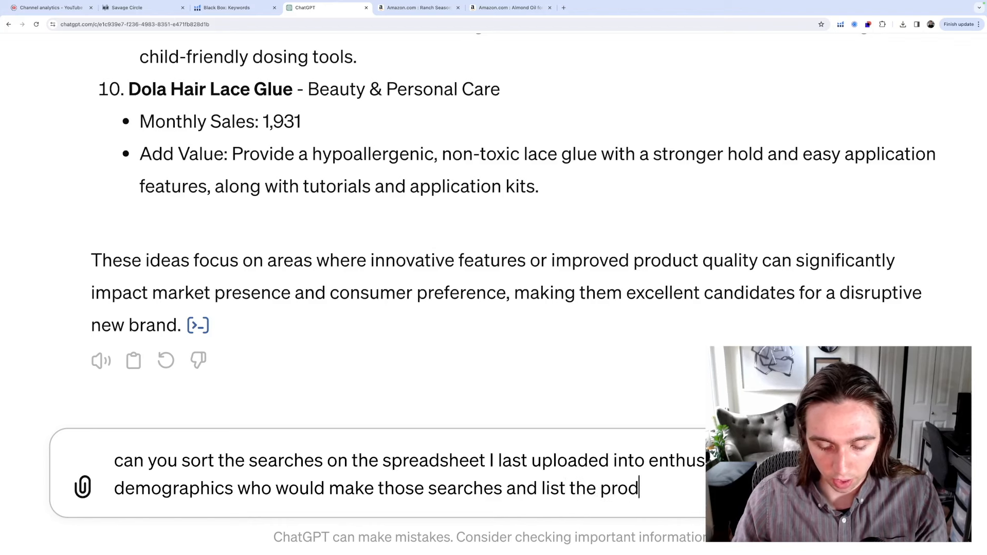
text(ucts the)
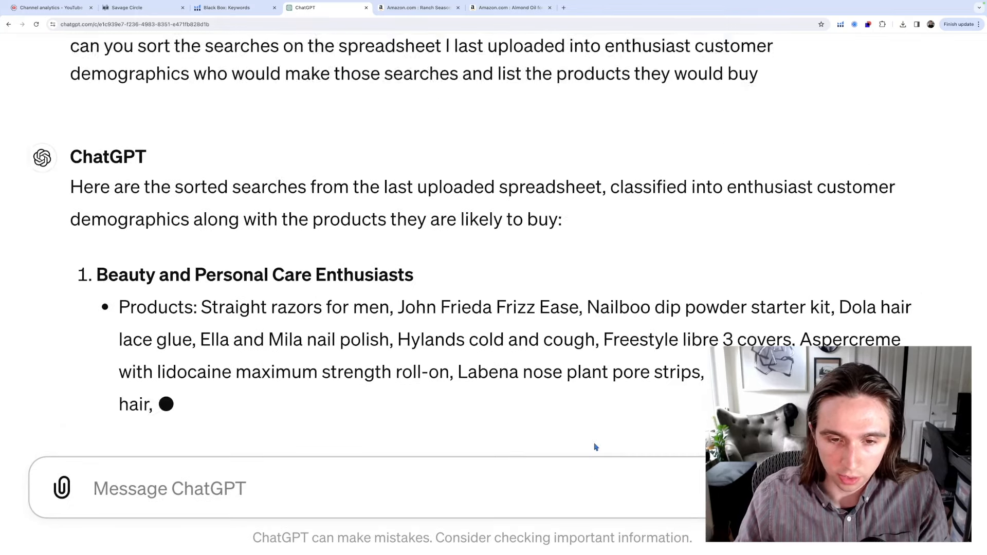
Read the five enthusiast groups and select 'Punching bag for kids' to check on Amazon.
scroll(down, 3)
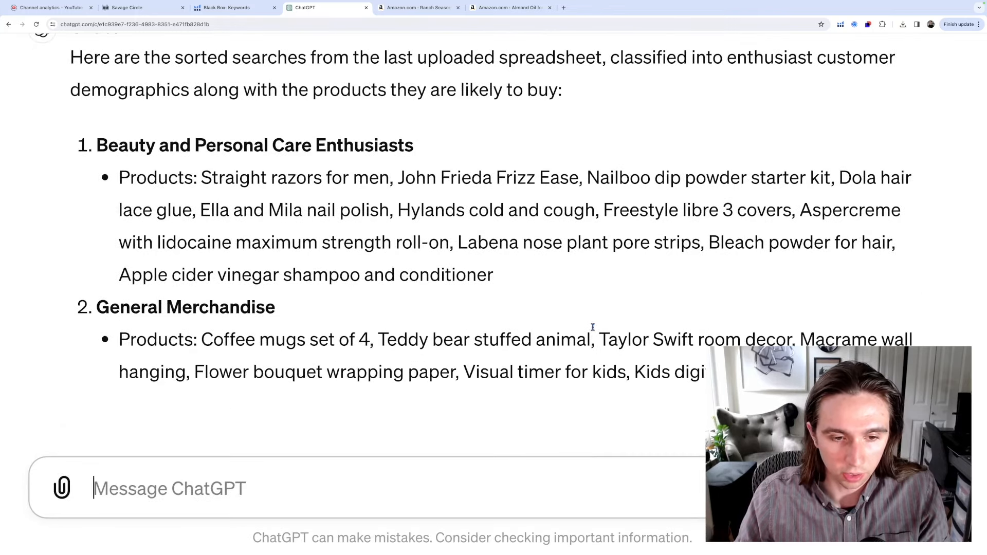
scroll(down, 3)
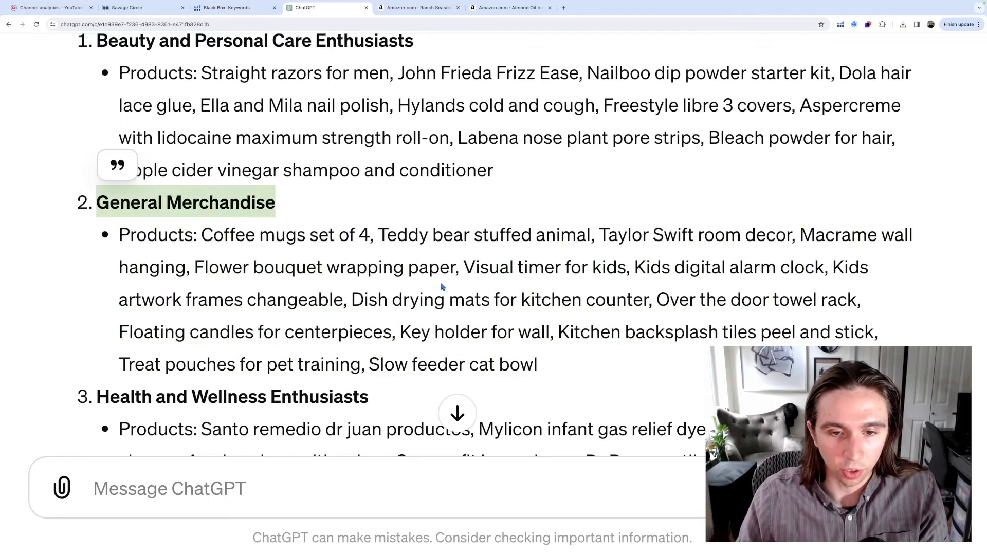
scroll(down, 3)
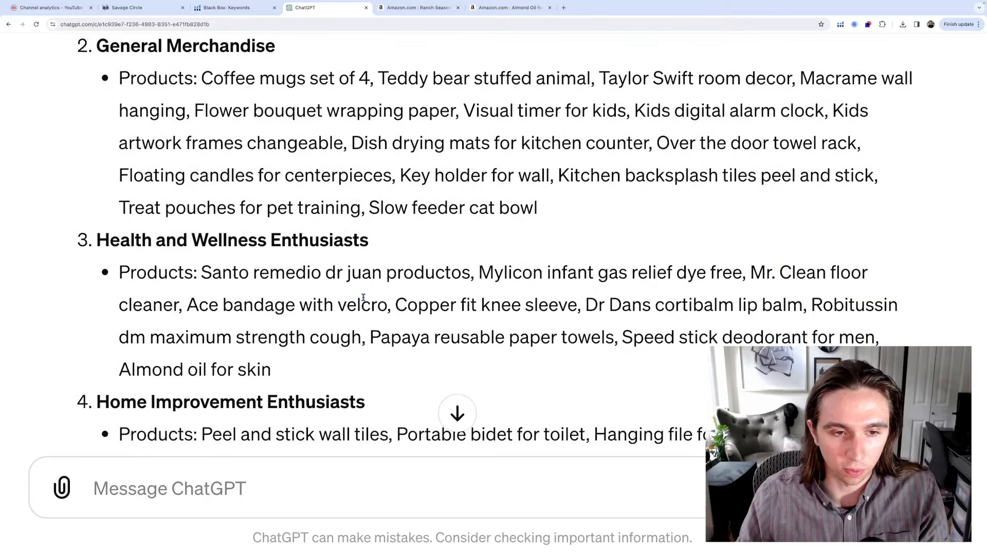
scroll(down, 3)
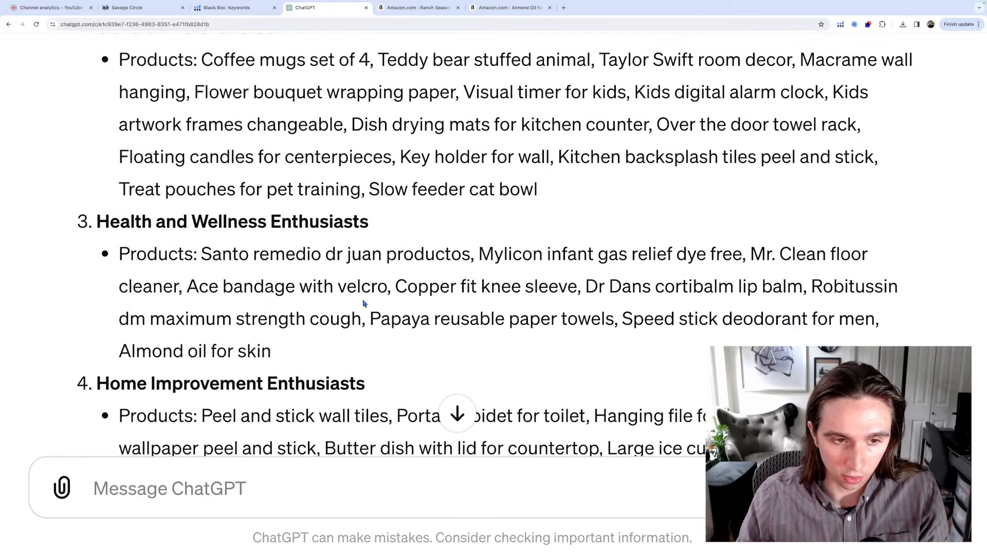
scroll(down, 3)
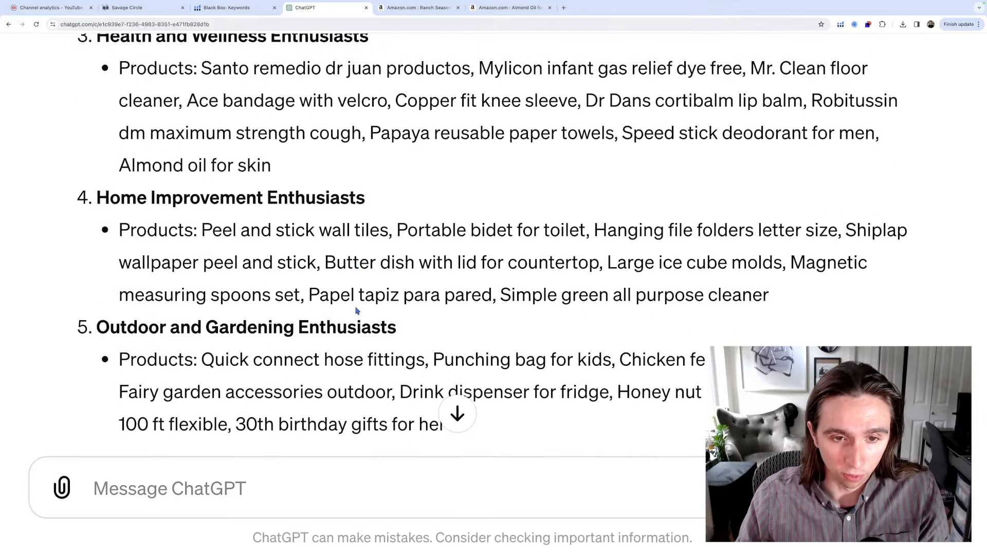
scroll(down, 3)
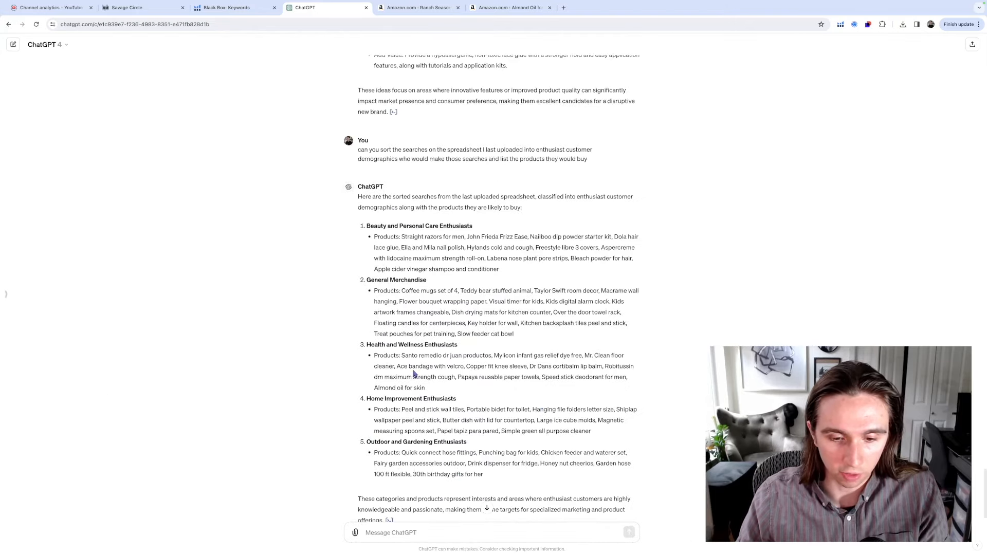
scroll(down, 3)
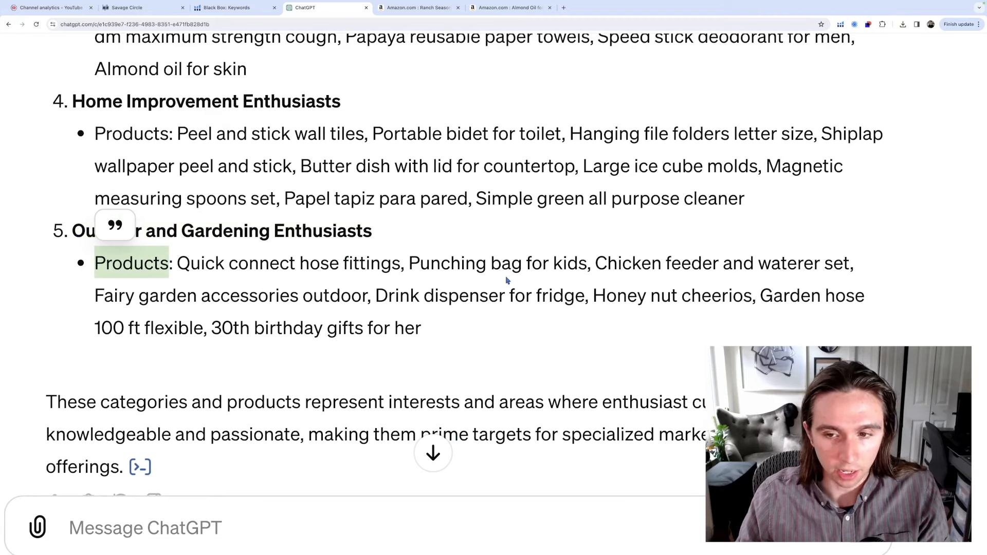
mouse_move(654, 314)
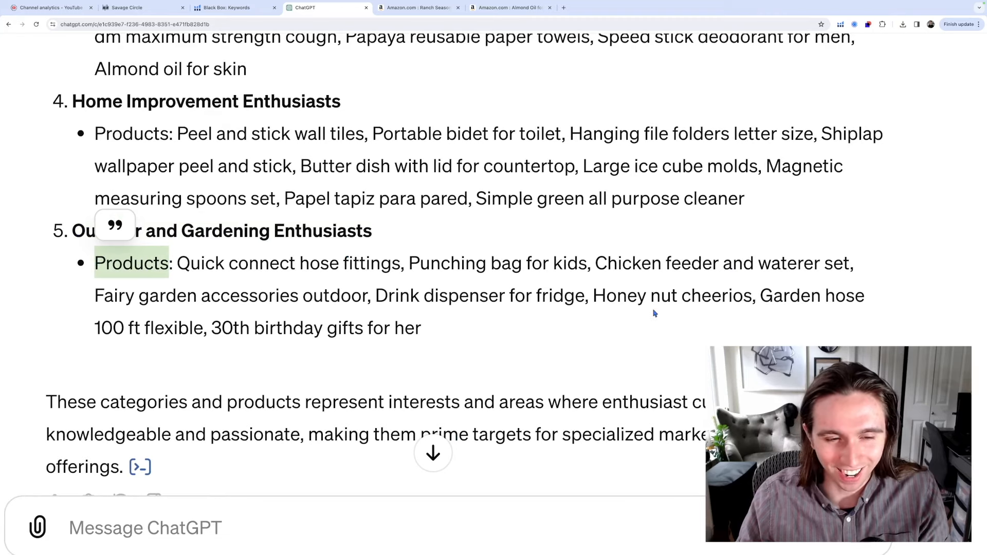
double_click(493, 264)
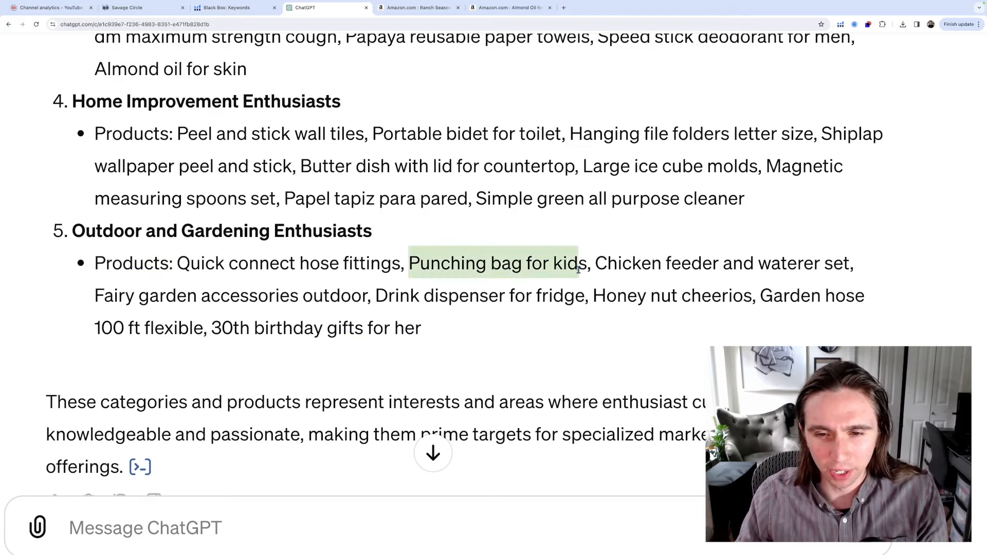
click(510, 8)
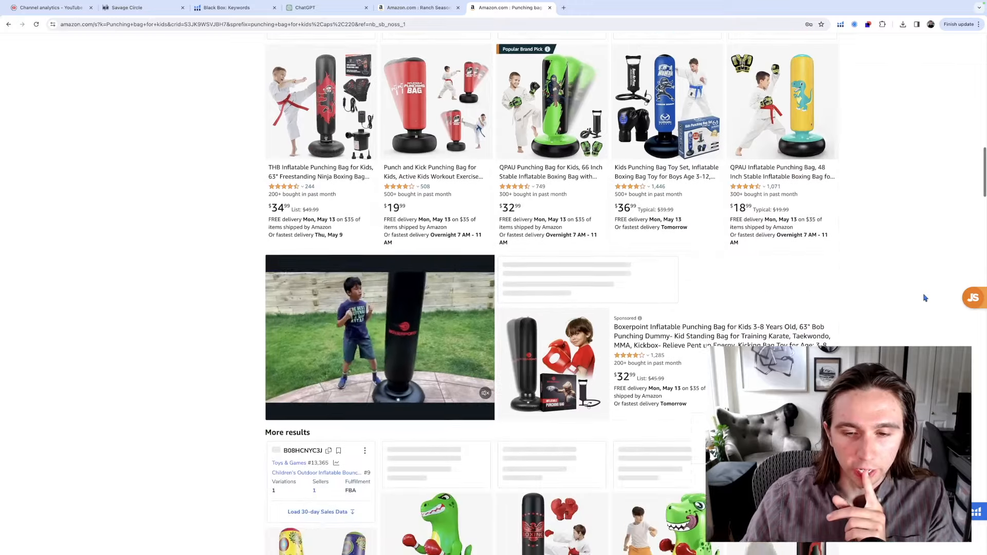
Review the 'punching bag for kids' results and Helium 10 niche summary, then return to ChatGPT.
scroll(down, 3)
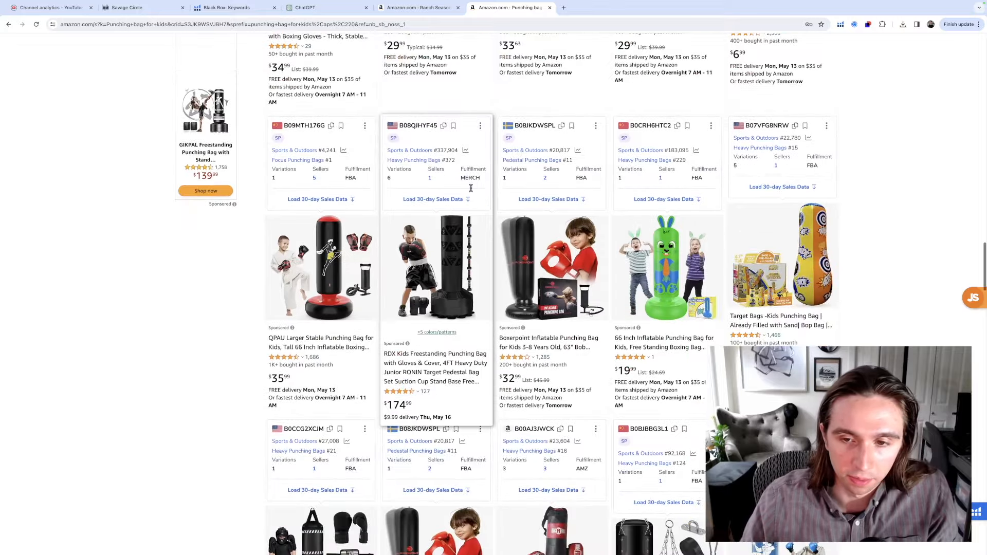
scroll(down, 3)
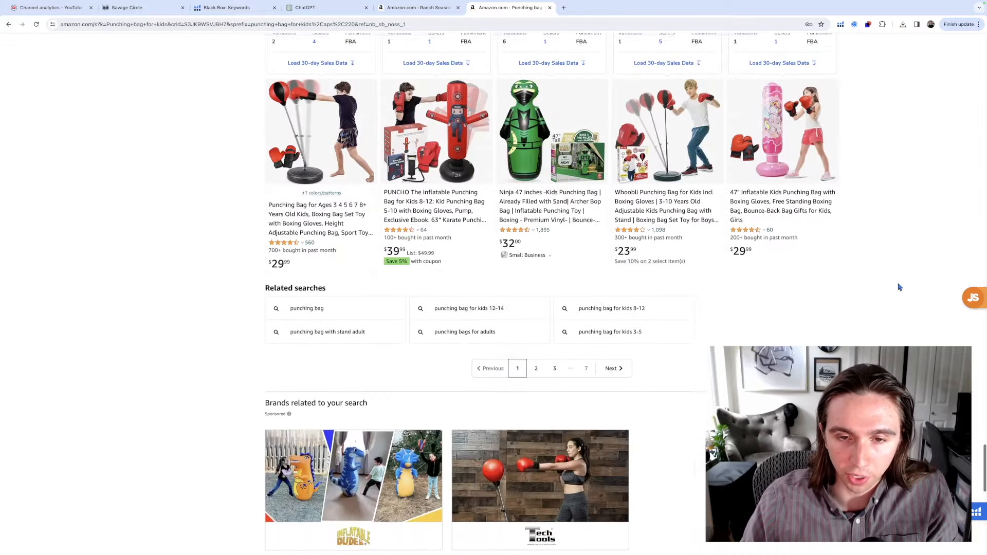
scroll(up, 3)
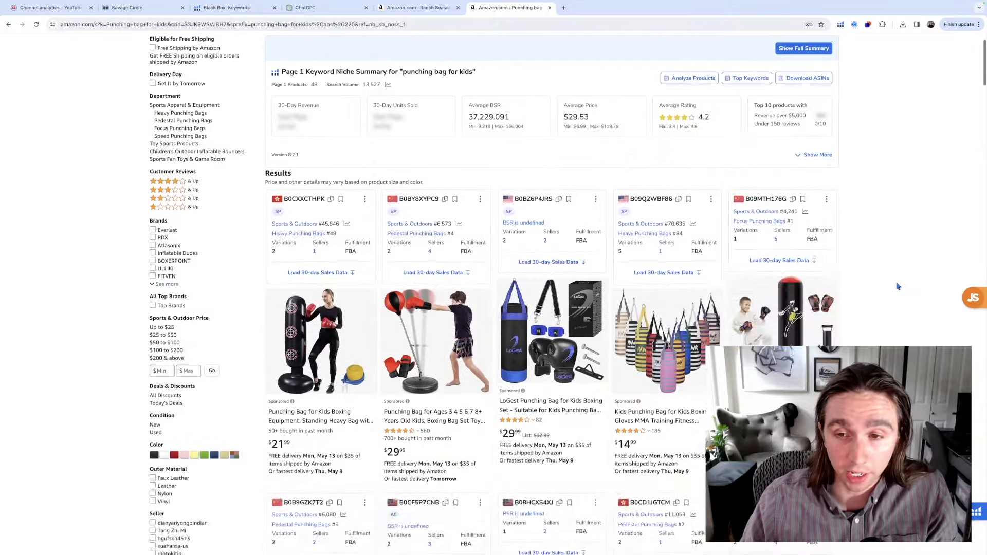
scroll(down, 3)
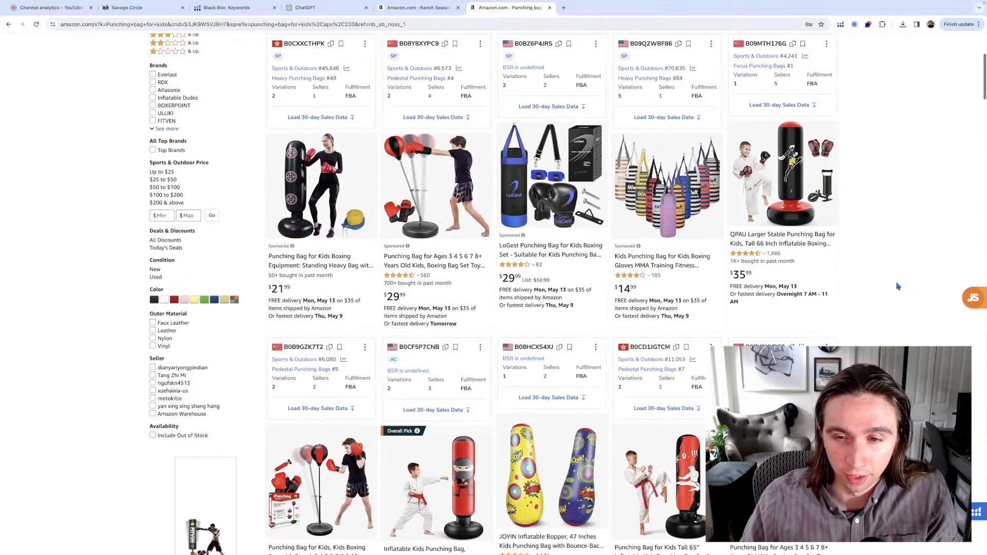
scroll(down, 3)
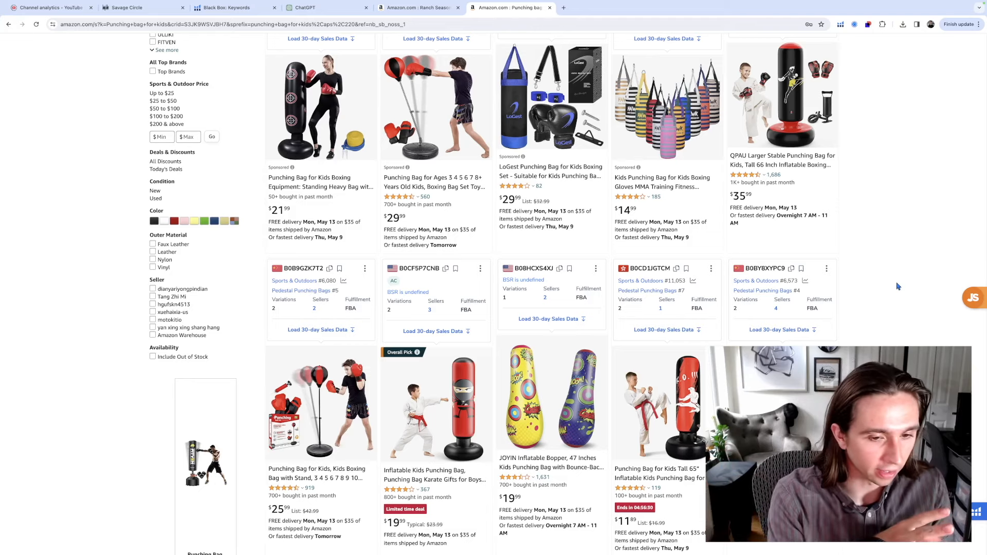
click(304, 8)
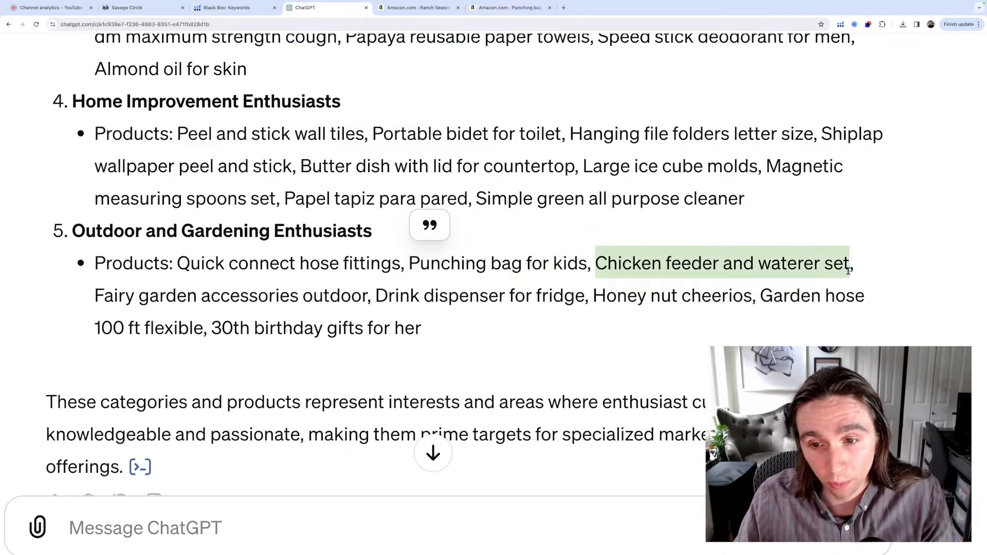
Switch to Amazon to look up the chicken feeder and waterer set.
click(419, 8)
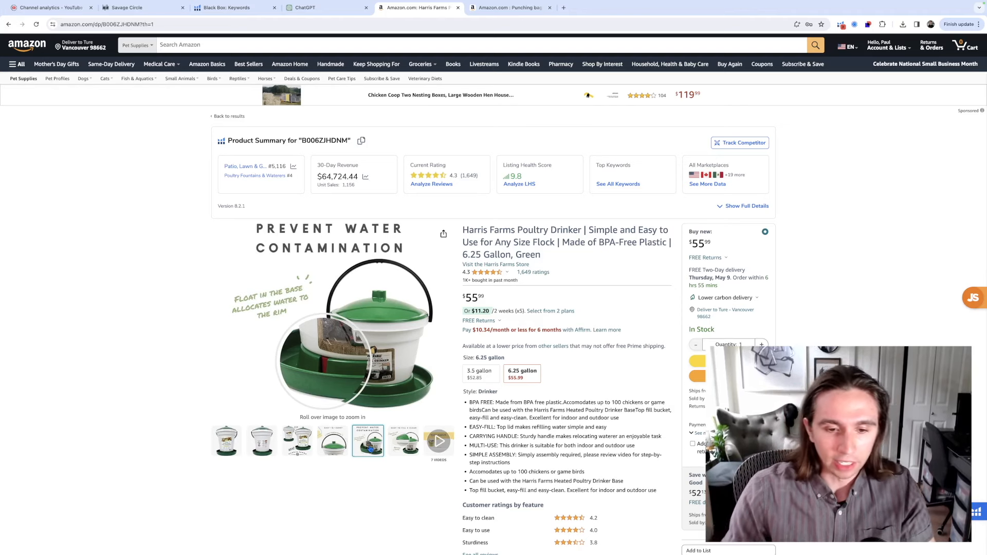
Show the Harris Farms Poultry Drinker's main photo, then return to the ChatGPT conversation.
click(227, 441)
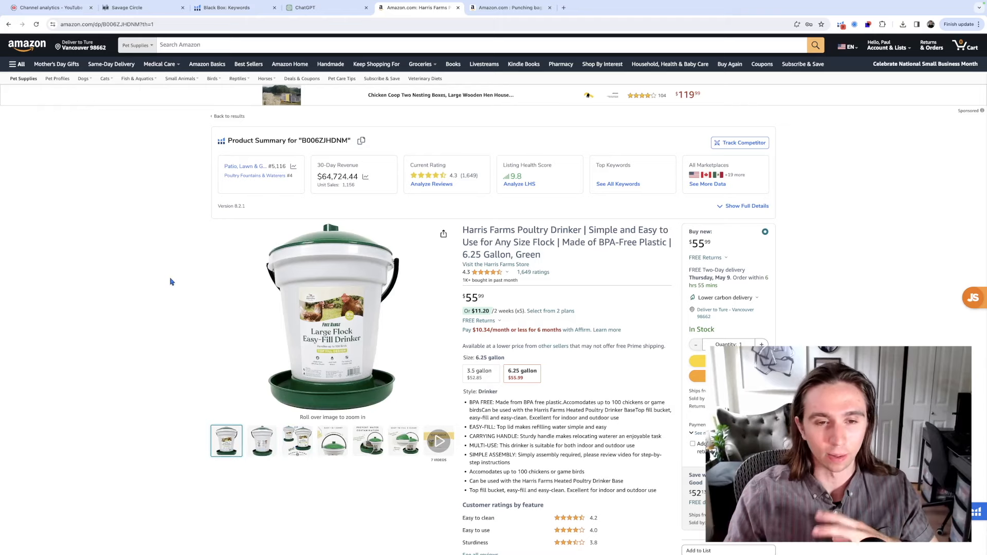
click(322, 8)
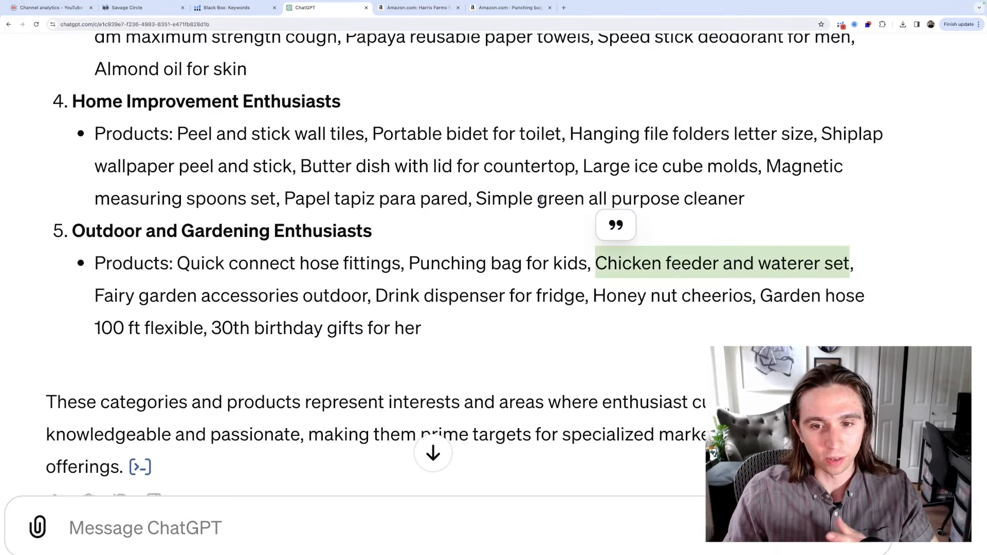